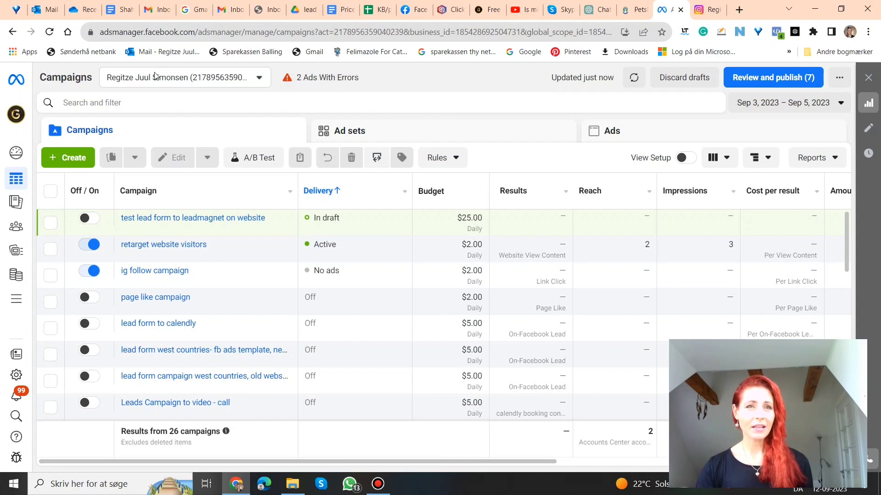
pyautogui.moveTo(47, 172)
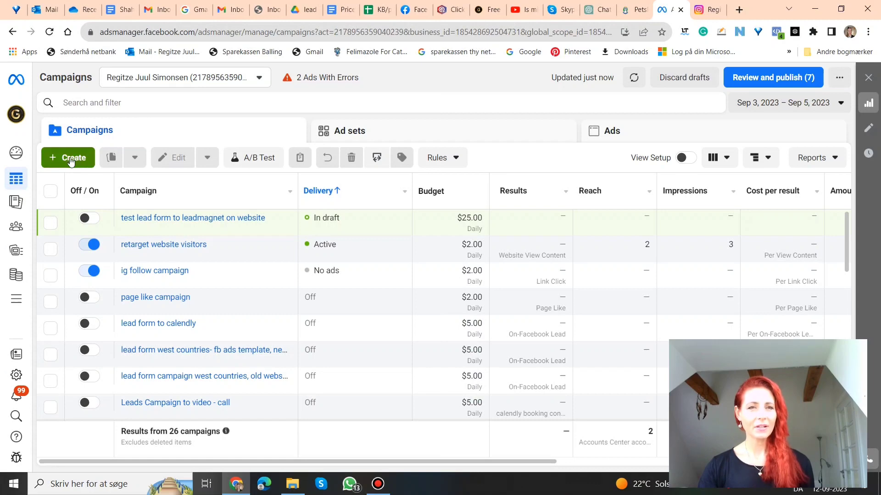
# Create a new campaign with the Traffic objective and continue into its settings.
pyautogui.click(67, 157)
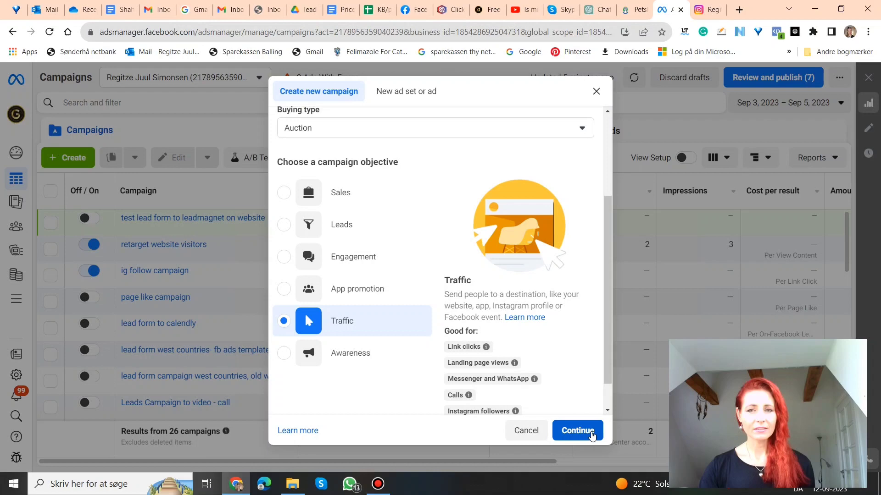
pyautogui.click(577, 430)
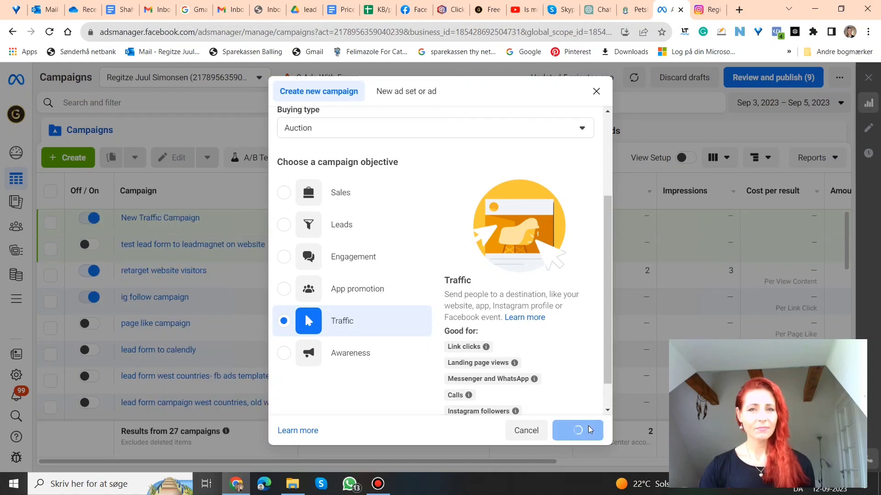
pyautogui.click(577, 431)
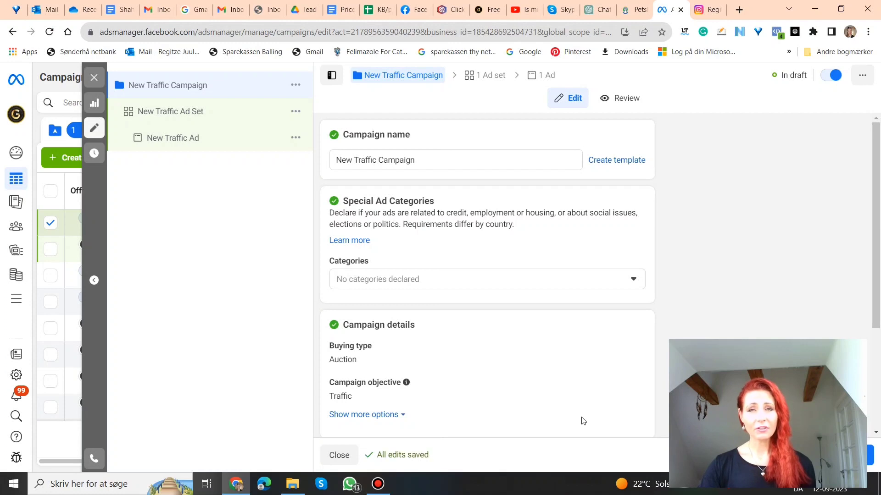
# Name the campaign 'ig follow campaign' and review the campaign details below.
pyautogui.click(438, 160)
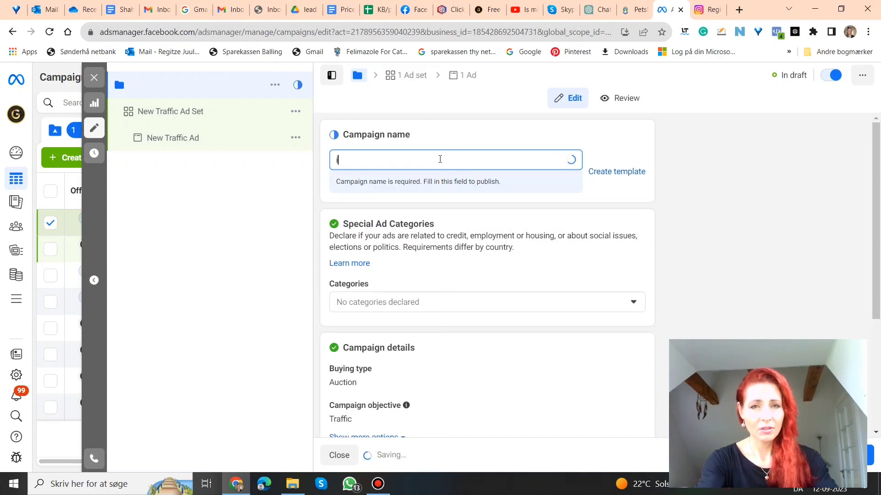
pyautogui.write('ig follow campaign')
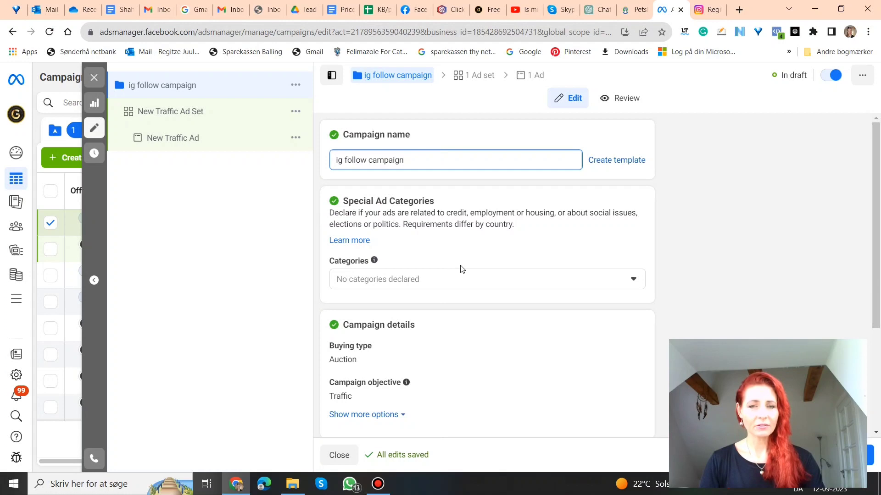
pyautogui.moveTo(494, 243)
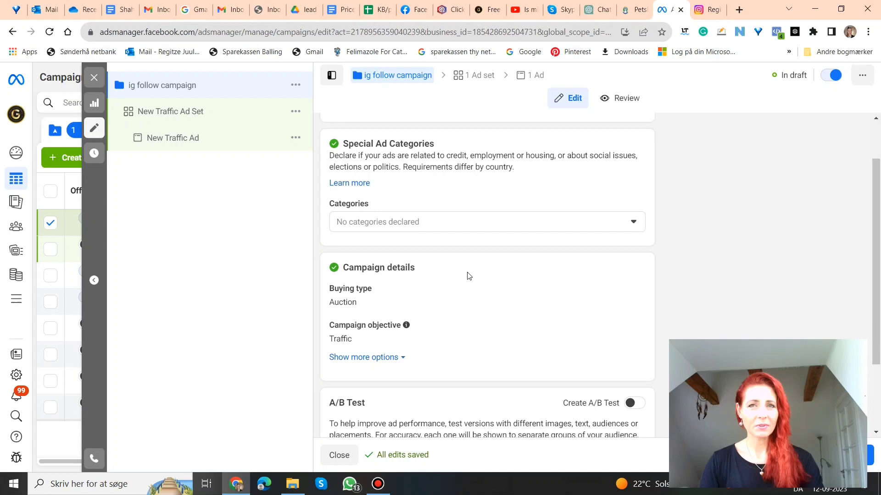
pyautogui.scroll(-3)
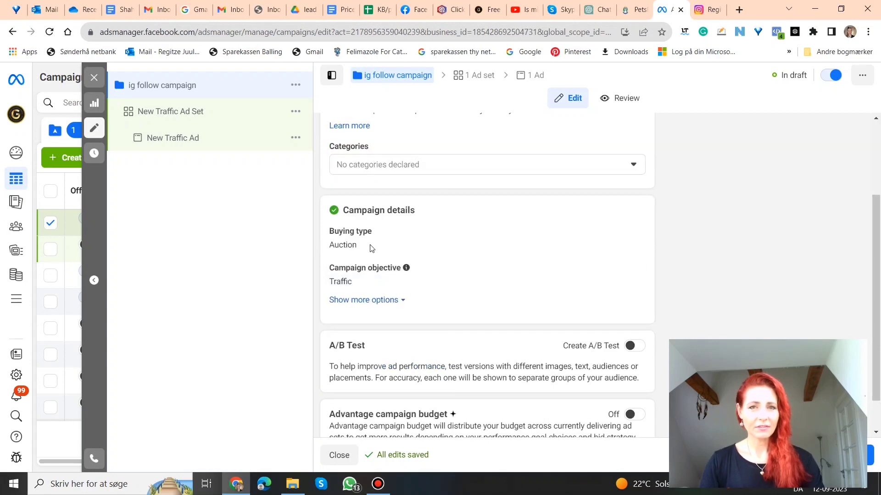
pyautogui.moveTo(361, 296)
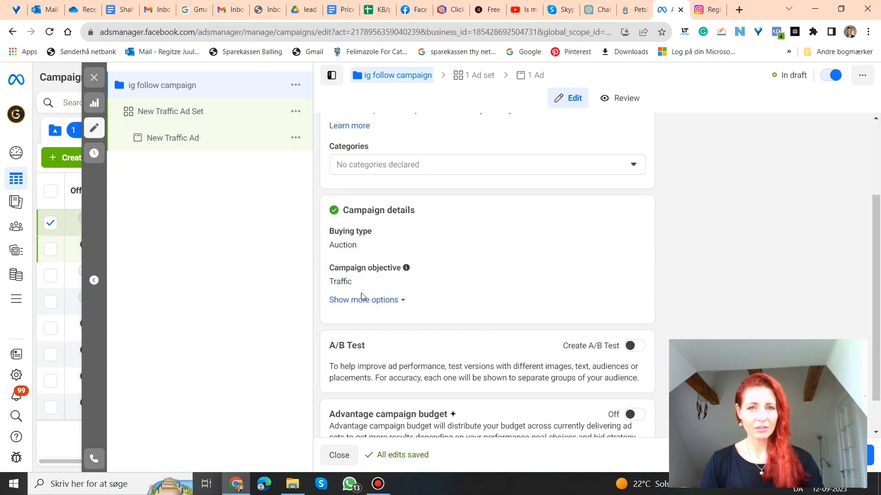
pyautogui.scroll(-3)
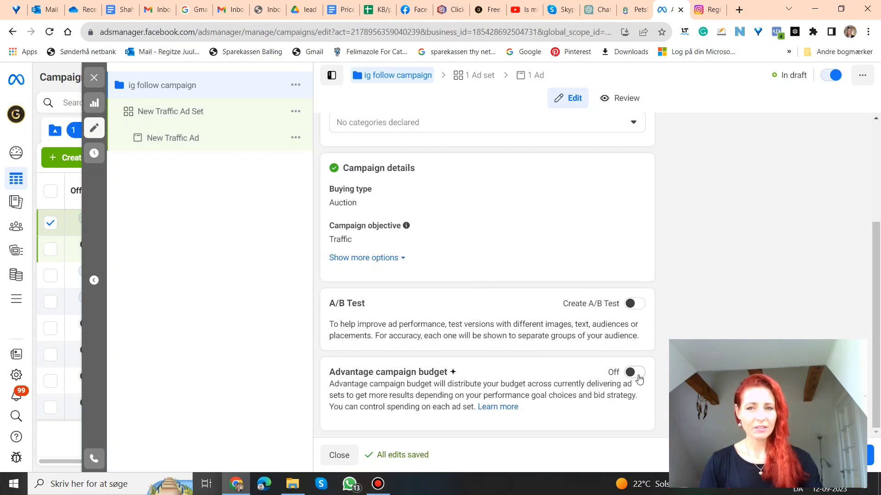
# Enable Advantage campaign budget as a Daily Budget of $2.00.
pyautogui.click(634, 371)
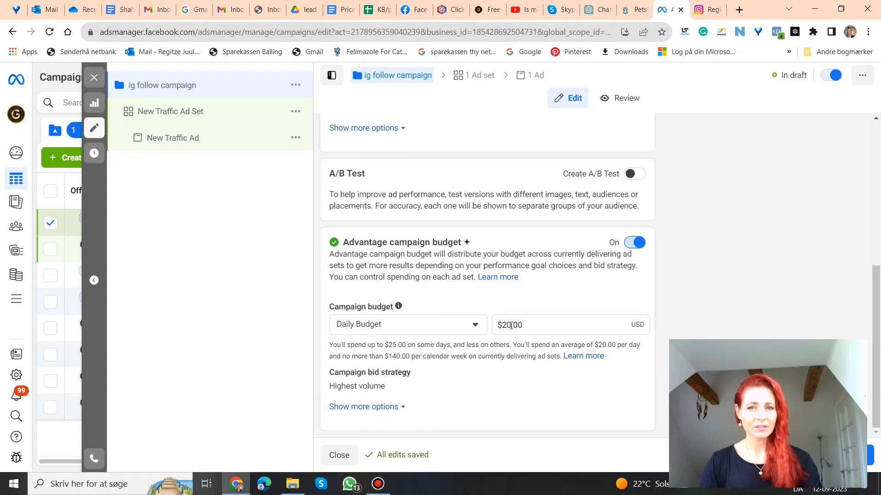
pyautogui.click(567, 325)
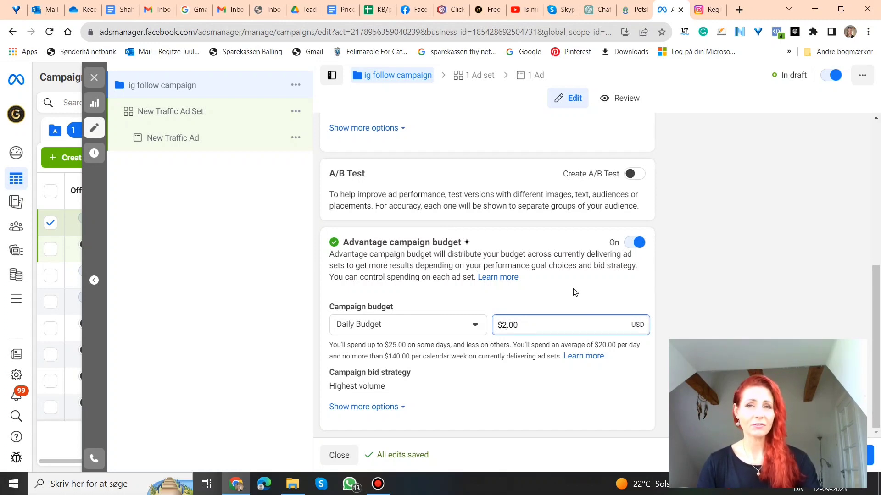
pyautogui.click(512, 325)
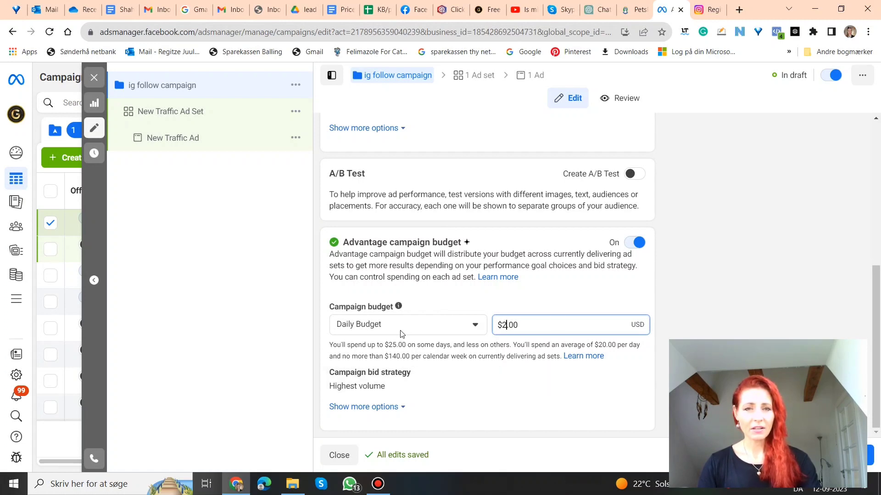
pyautogui.click(407, 324)
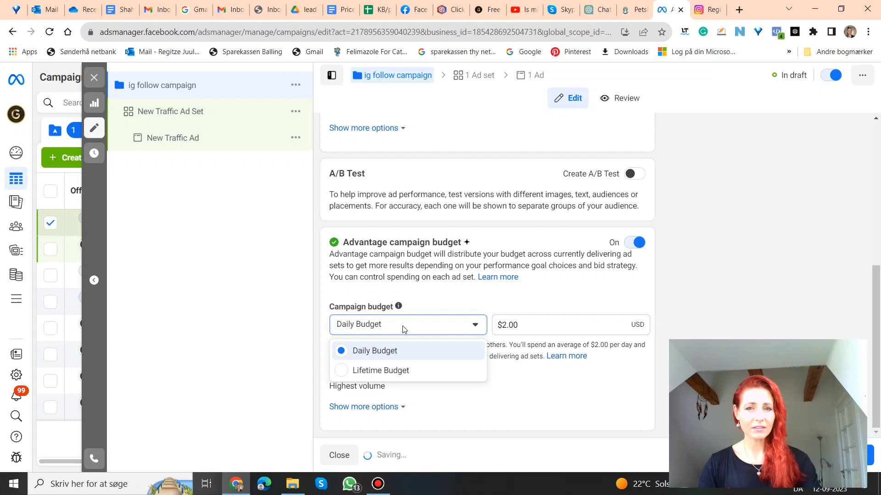
pyautogui.click(374, 351)
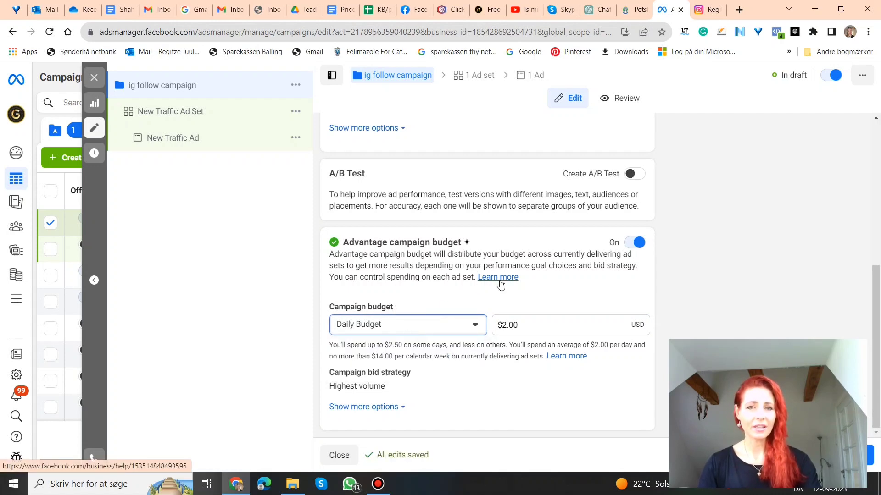
pyautogui.moveTo(539, 296)
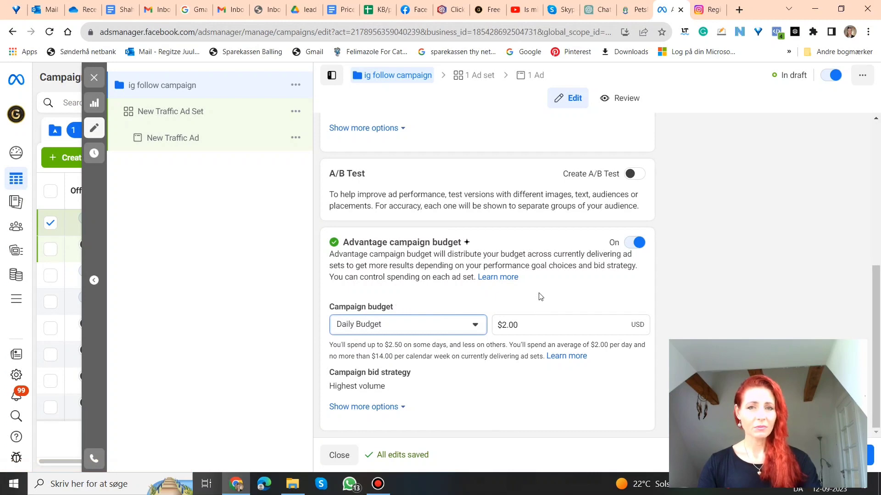
pyautogui.moveTo(559, 296)
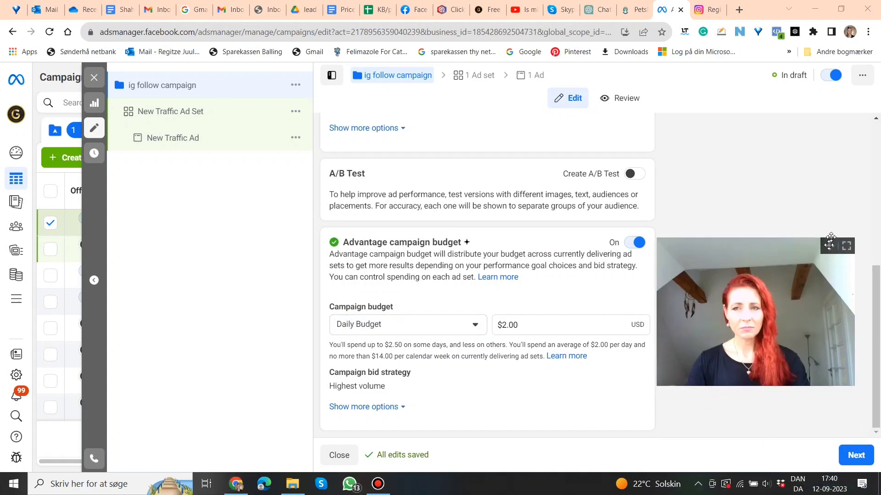
pyautogui.click(855, 455)
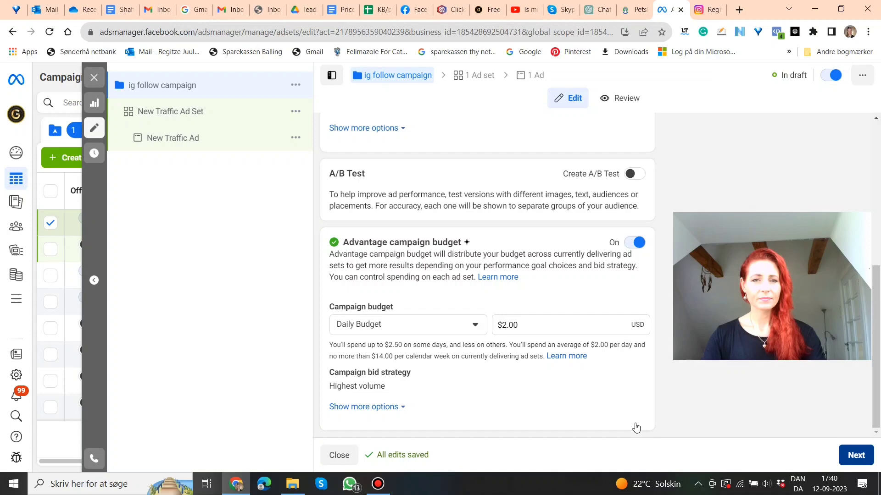
# Move to the ad set and rename it 'ig follow campaign'.
pyautogui.click(171, 111)
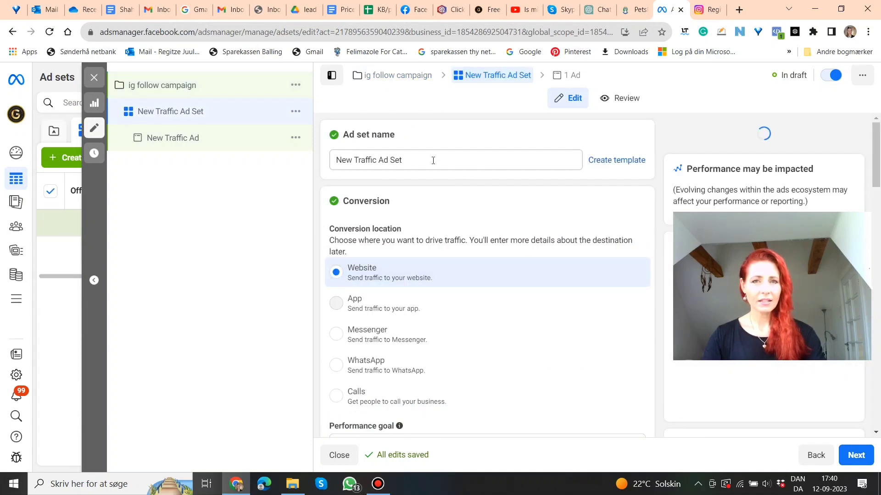
pyautogui.press('Backspace')
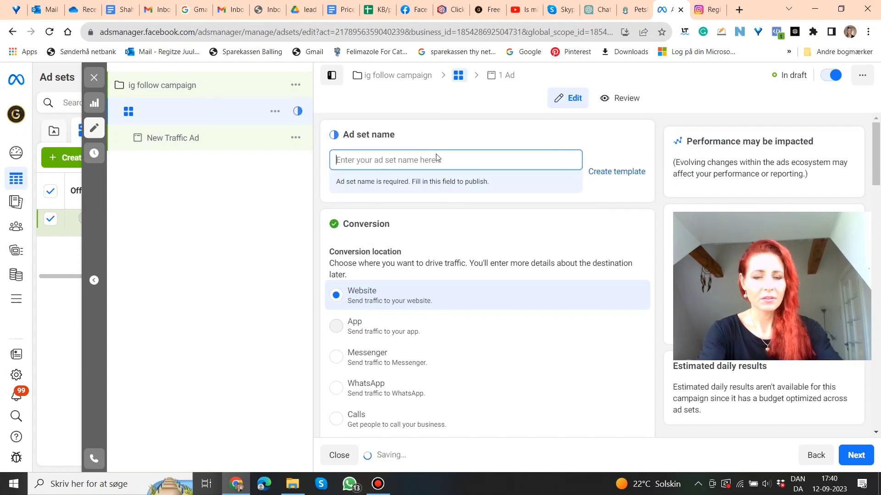
pyautogui.write('ig follow')
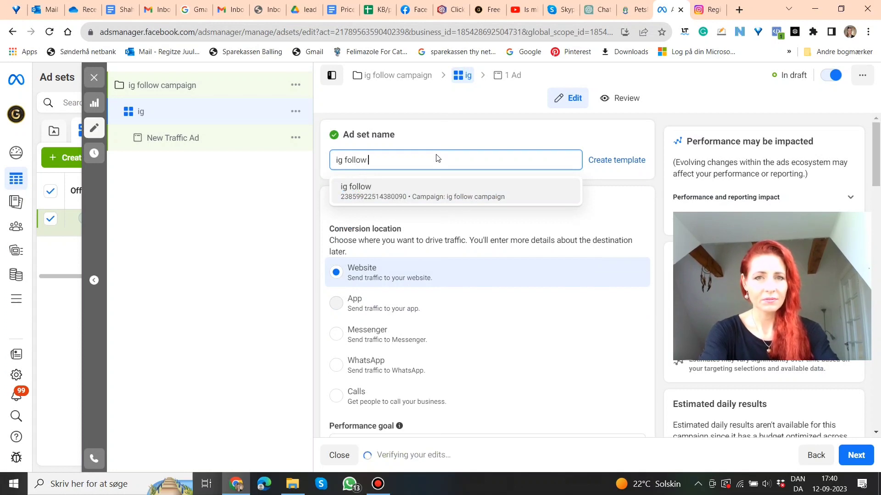
pyautogui.write('c')
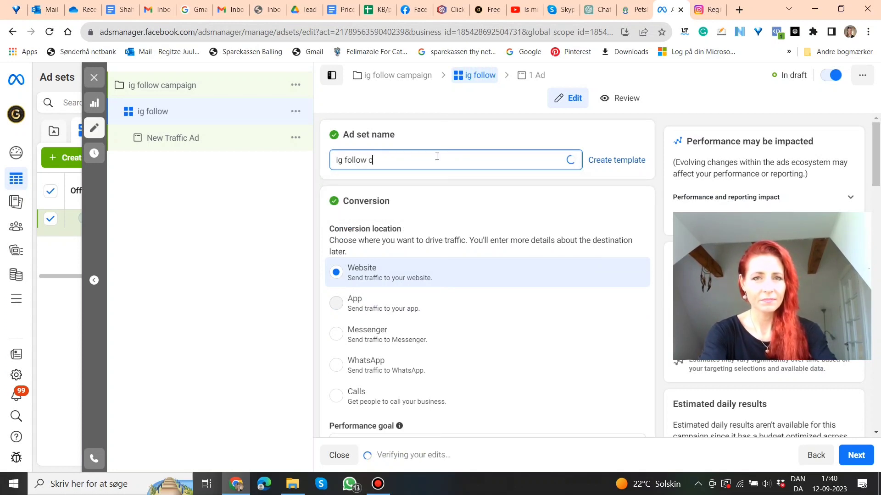
pyautogui.write('ampaign')
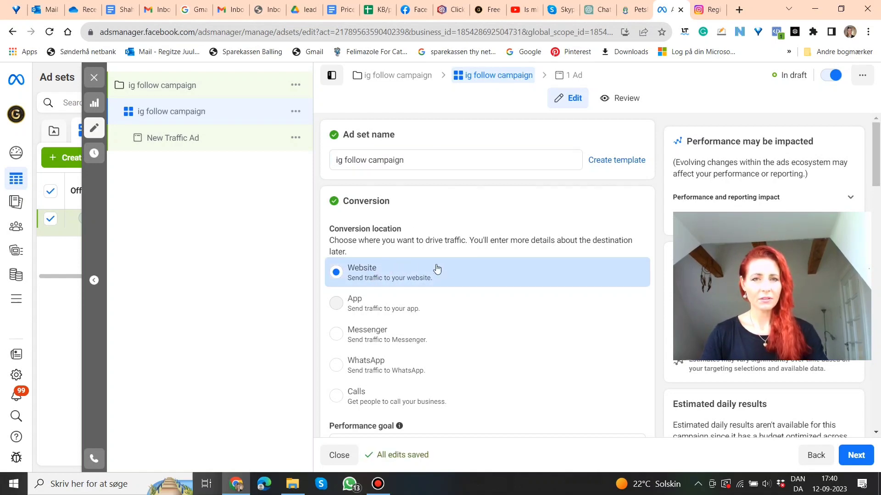
# Review the ad set settings down to the Audience section.
pyautogui.scroll(-3)
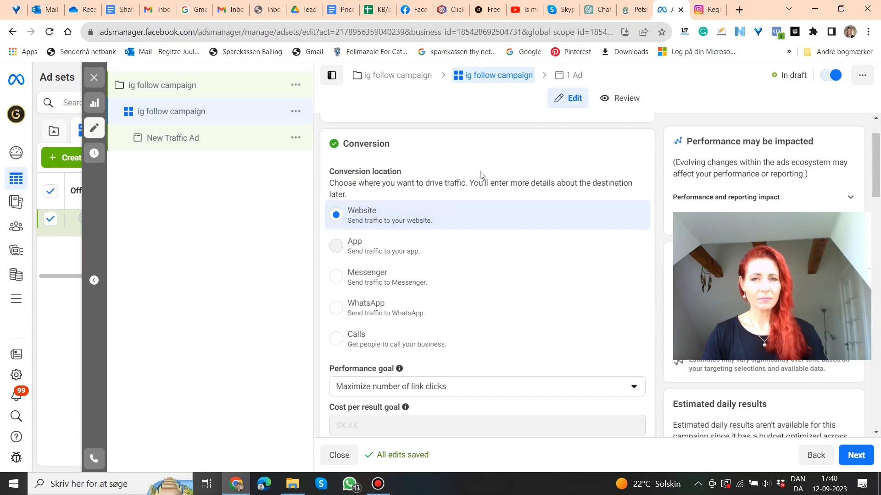
pyautogui.scroll(-3)
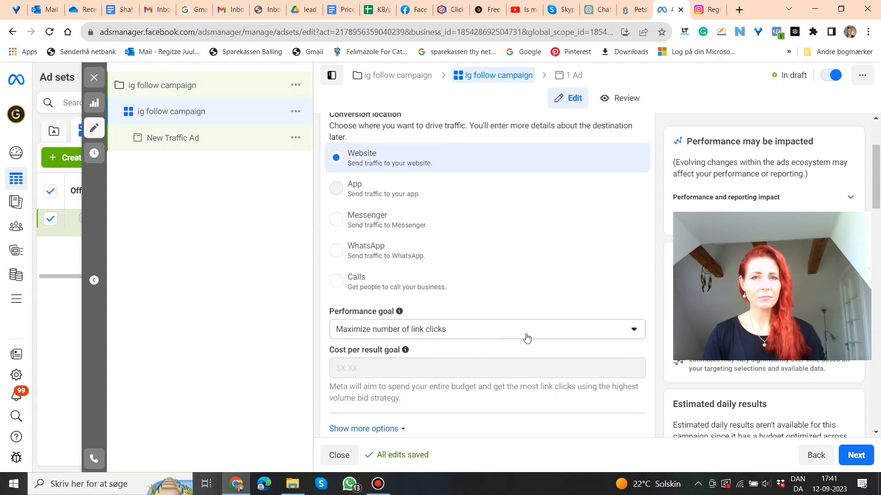
pyautogui.scroll(-3)
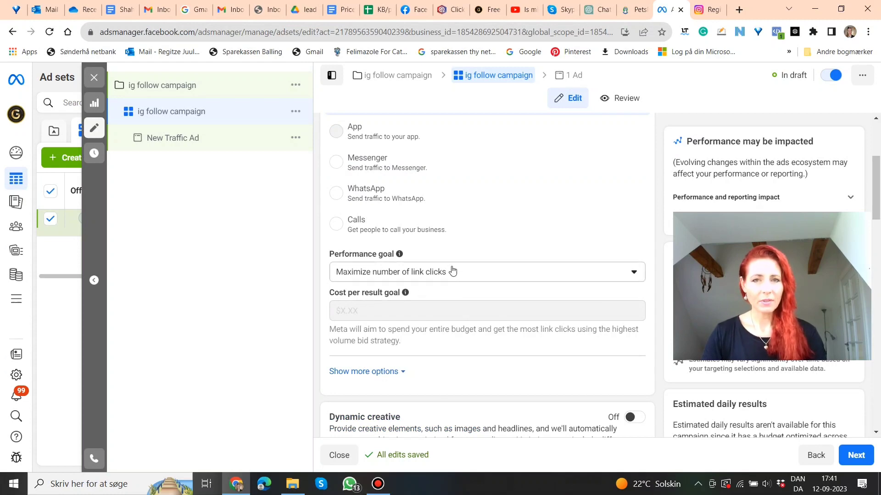
pyautogui.scroll(-3)
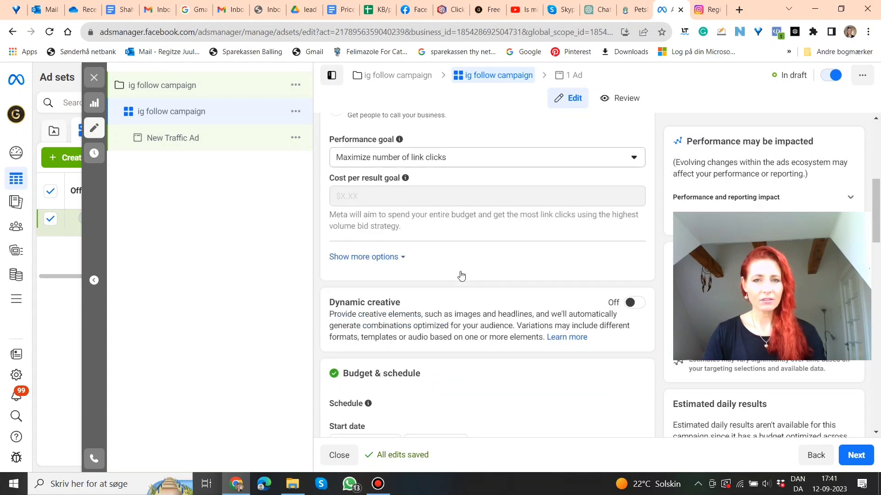
pyautogui.scroll(-3)
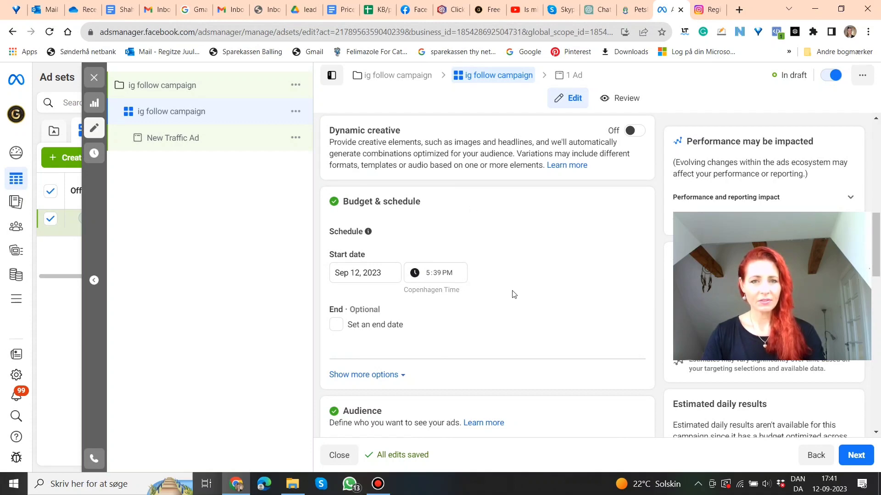
pyautogui.scroll(-3)
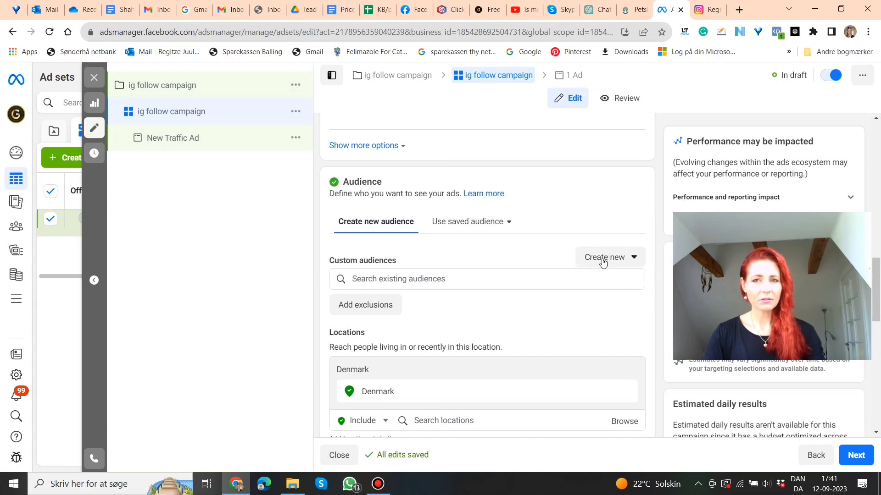
# Start a new custom audience using Instagram account as the Meta source.
pyautogui.click(609, 257)
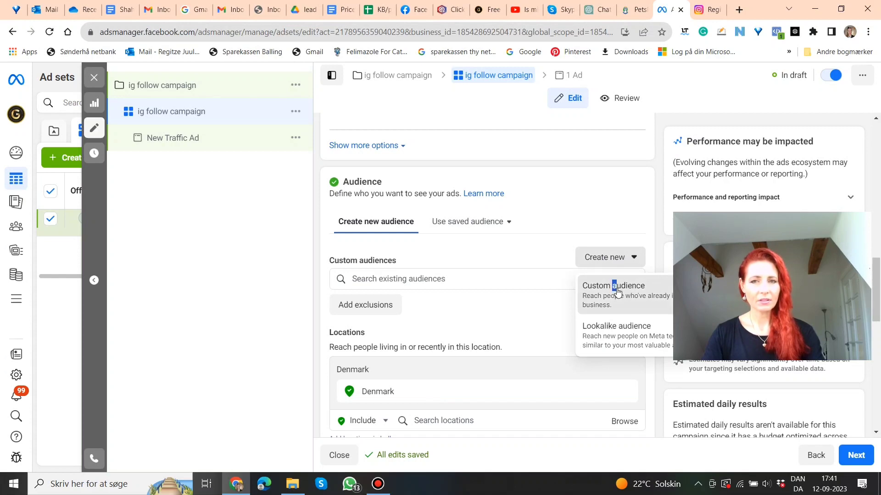
pyautogui.click(618, 285)
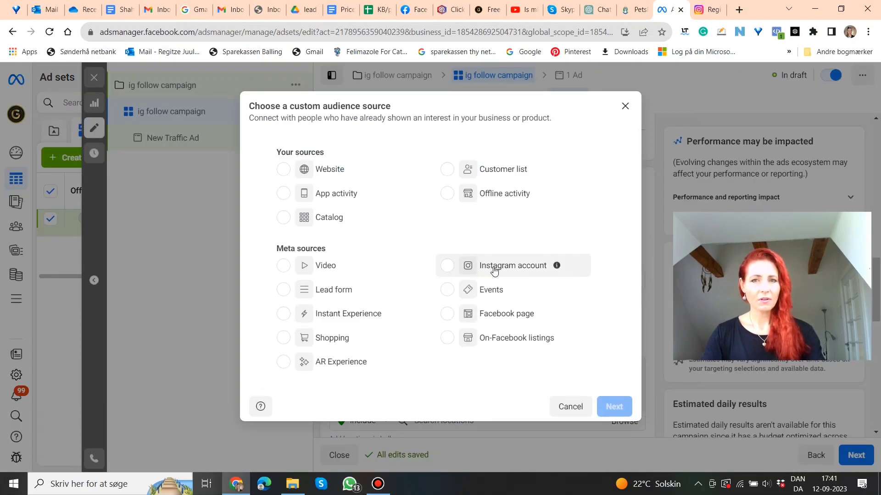
pyautogui.click(446, 265)
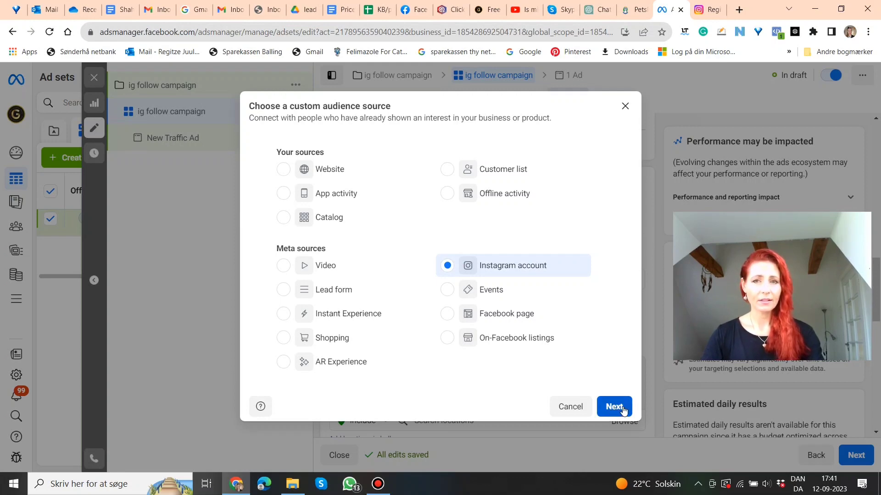
pyautogui.click(614, 407)
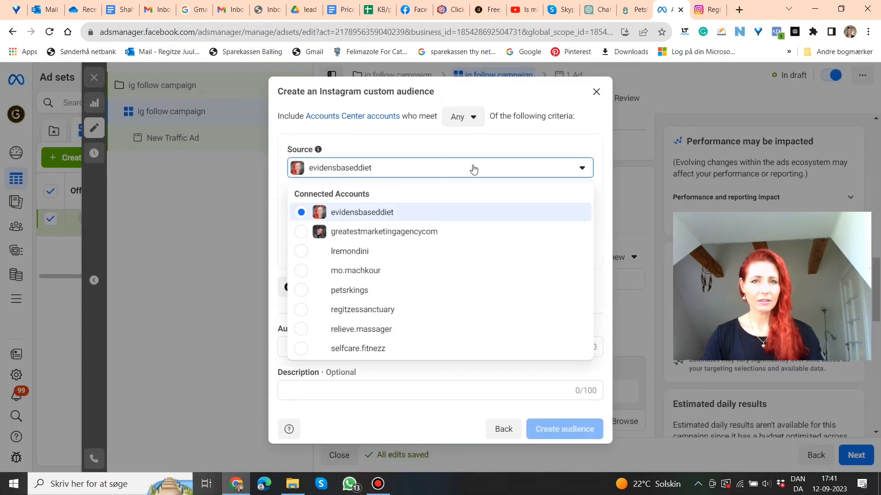
# Use greatestmarketingagencycom as source, keeping 'Everyone who engaged' over 365 days.
pyautogui.click(383, 231)
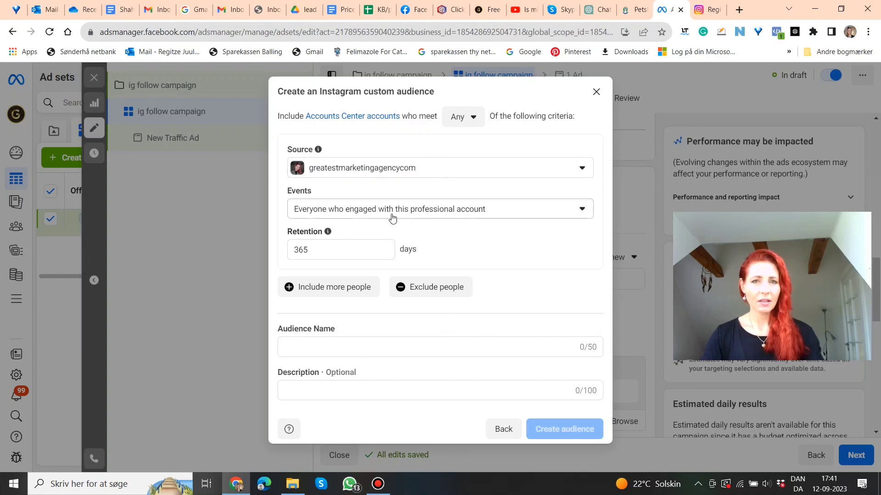
pyautogui.click(440, 209)
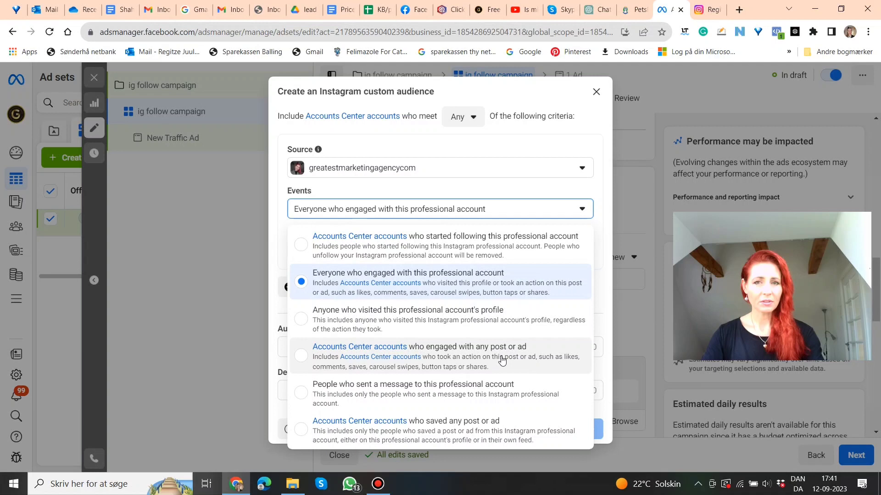
pyautogui.moveTo(520, 359)
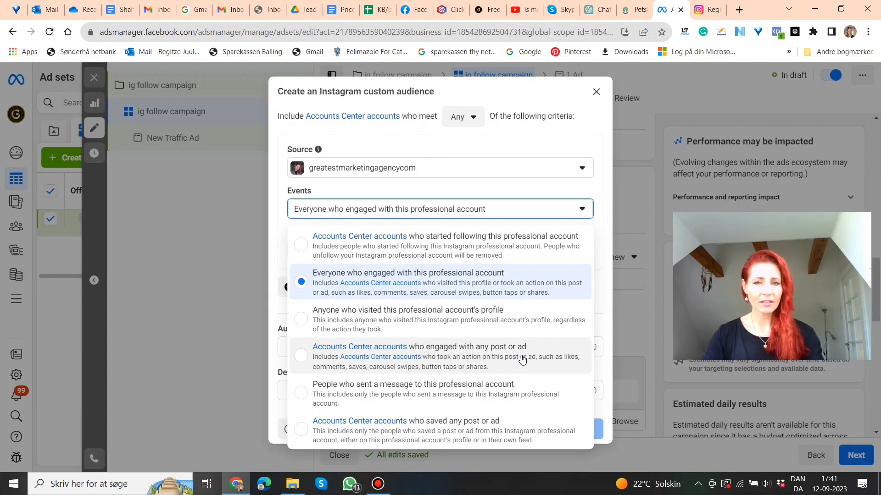
pyautogui.moveTo(485, 396)
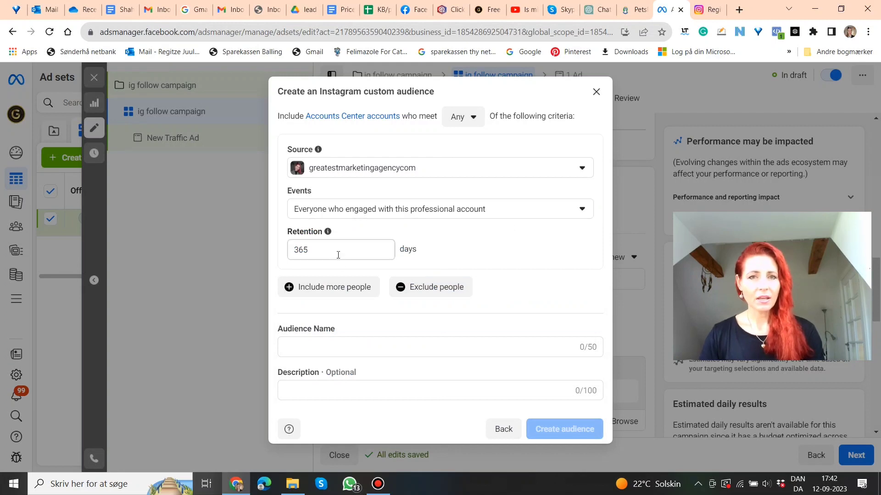
pyautogui.click(340, 250)
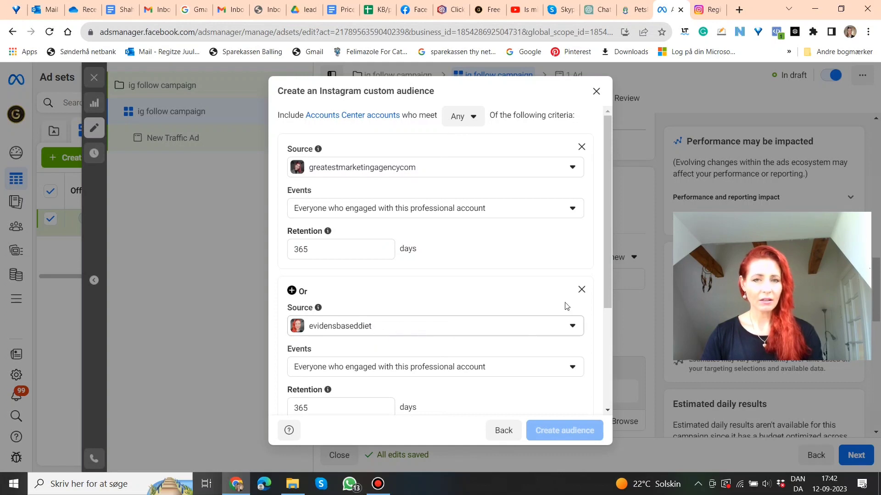
pyautogui.click(581, 289)
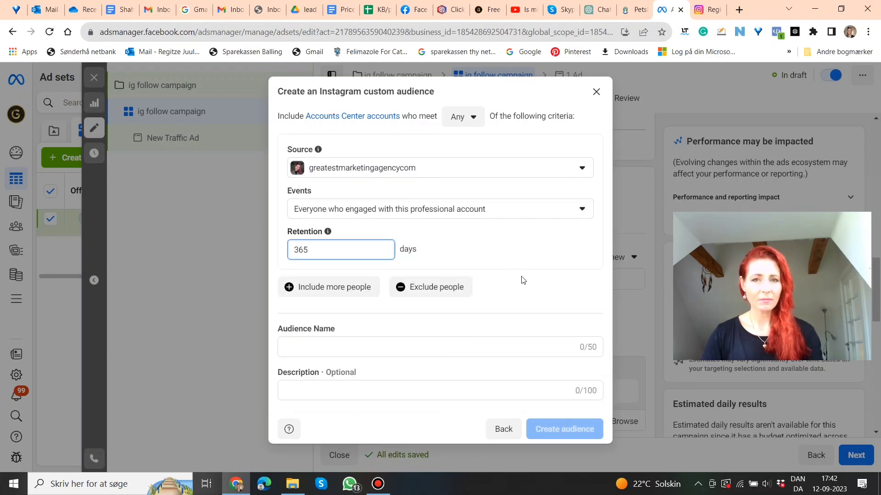
# Name the audience 'ig engagers 365' and create it.
pyautogui.click(440, 347)
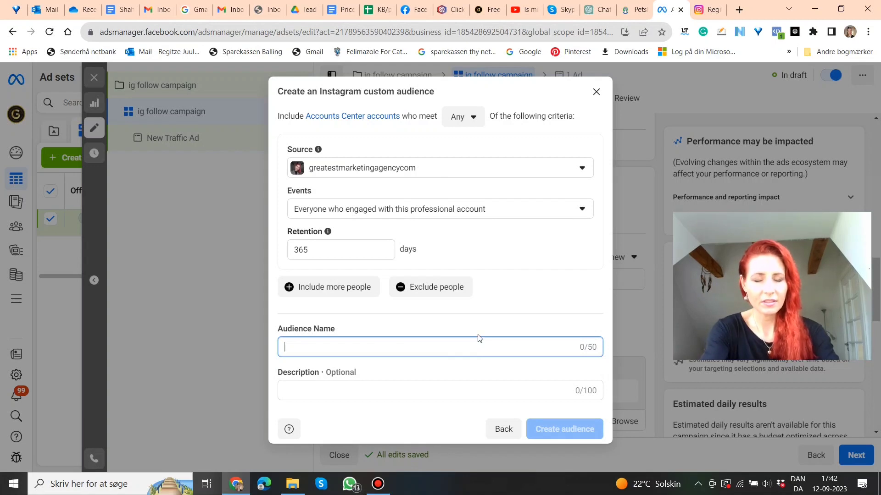
pyautogui.write('ig engagers 365')
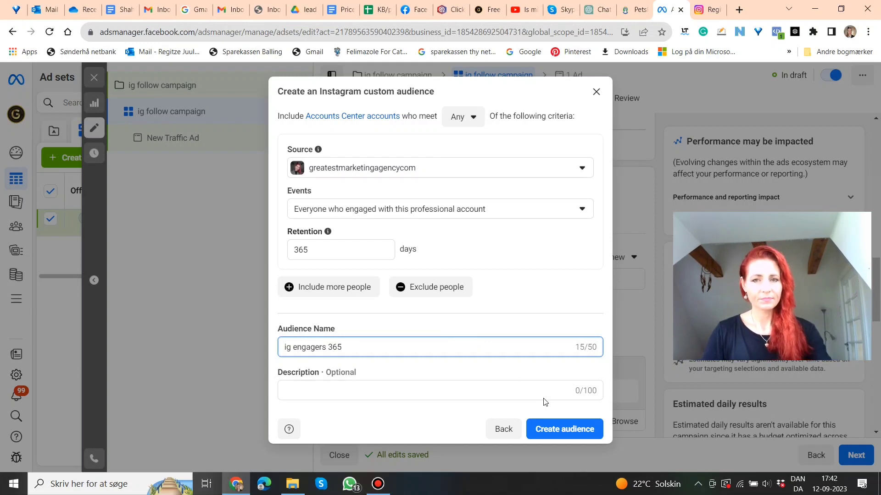
pyautogui.click(564, 429)
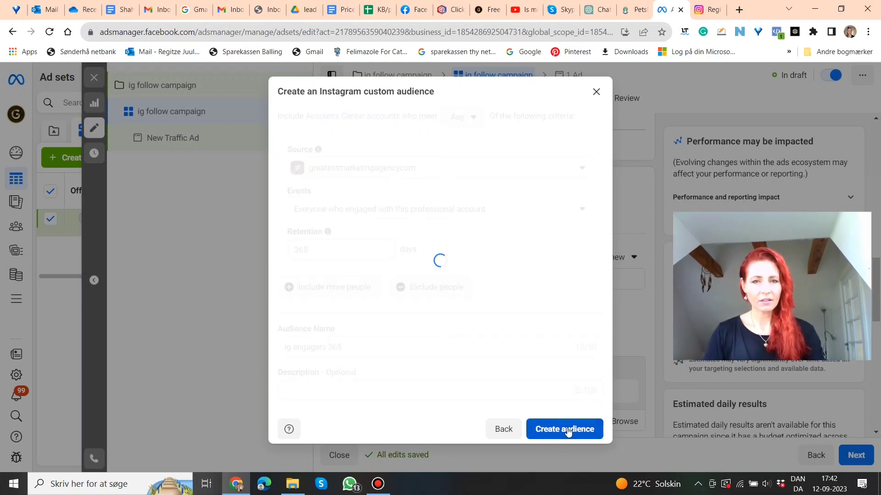
# From the success screen, start a lookalike audience based on 'ig engagers 365'.
pyautogui.click(564, 429)
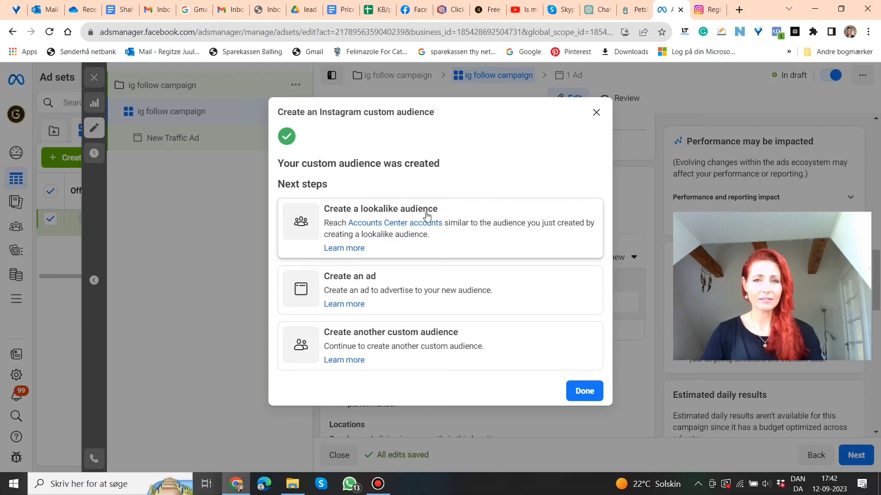
pyautogui.click(380, 209)
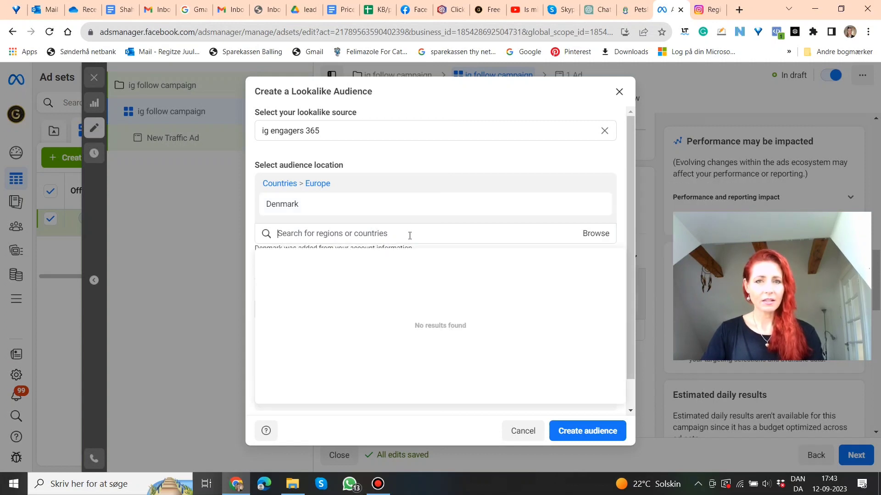
# Add United States alongside Denmark as a lookalike location, sized at 1%.
pyautogui.click(409, 233)
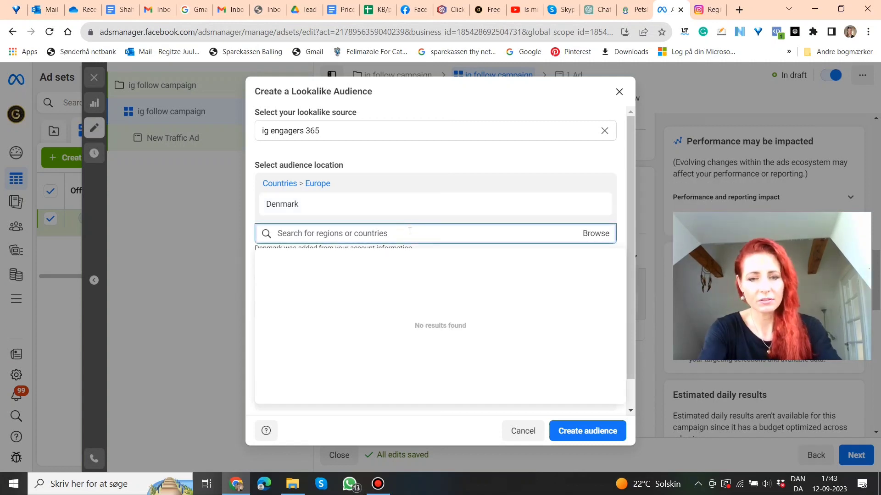
pyautogui.write('united')
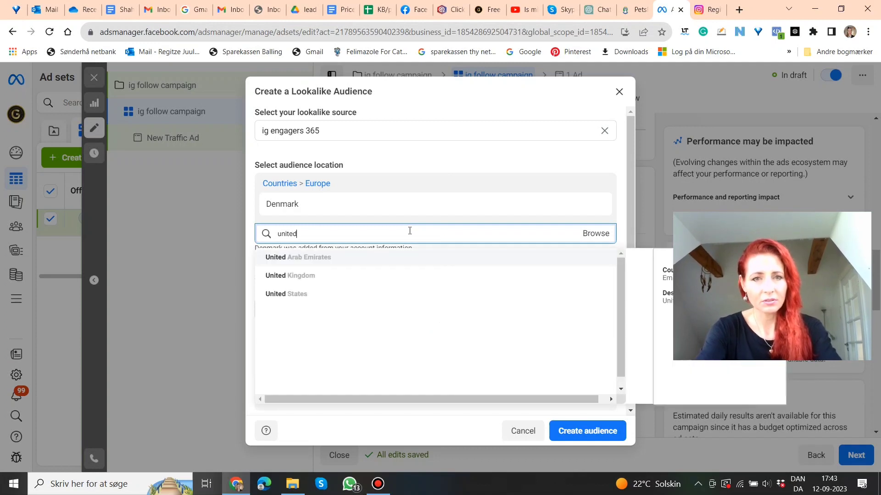
pyautogui.click(286, 294)
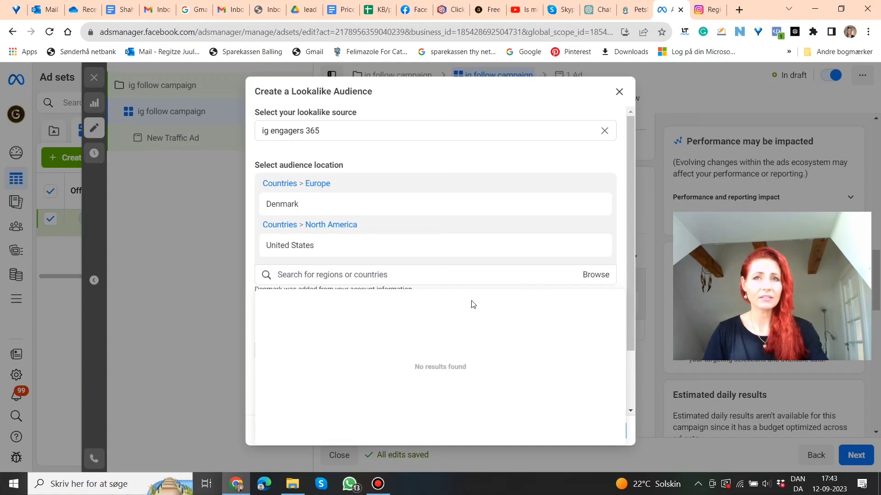
pyautogui.moveTo(468, 289)
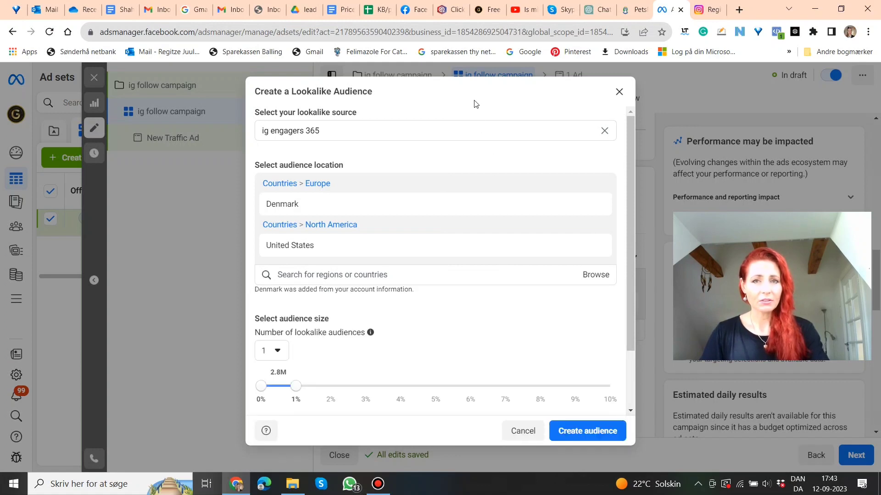
pyautogui.moveTo(422, 256)
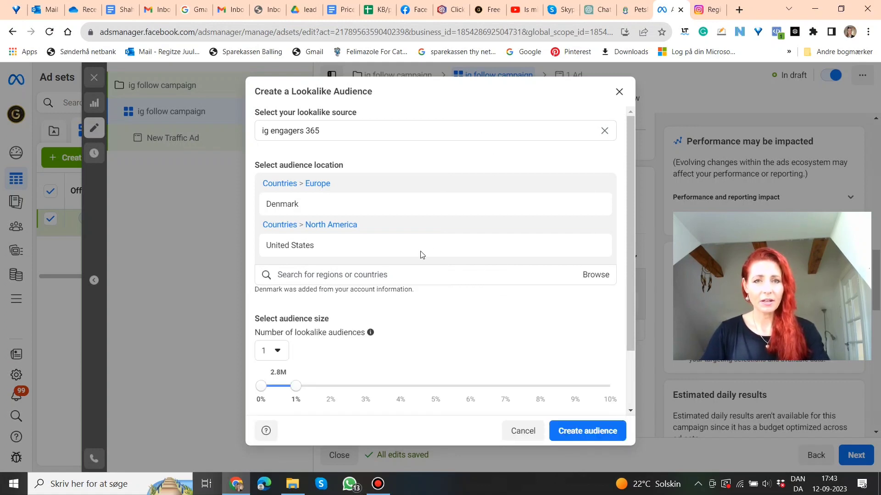
pyautogui.moveTo(486, 310)
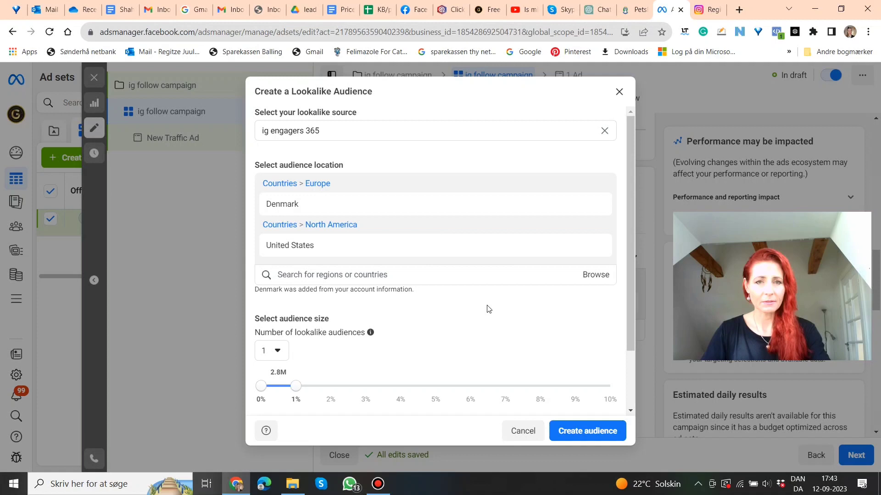
pyautogui.scroll(-3)
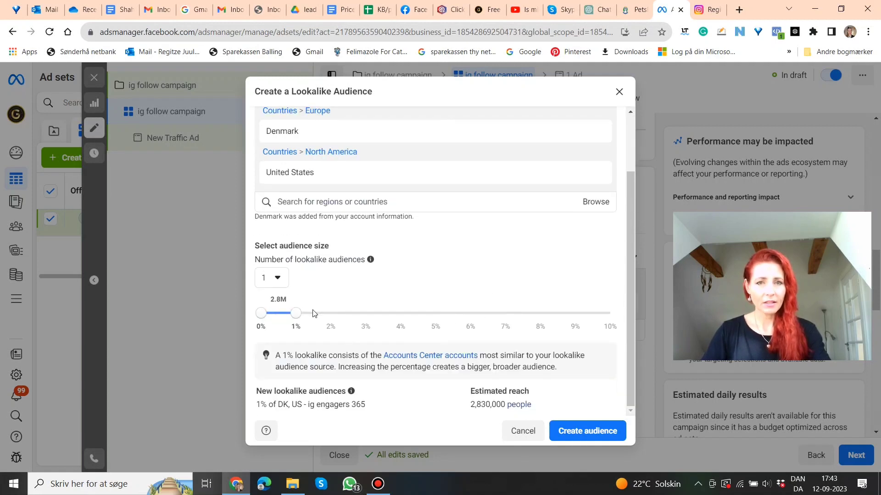
pyautogui.moveTo(296, 314)
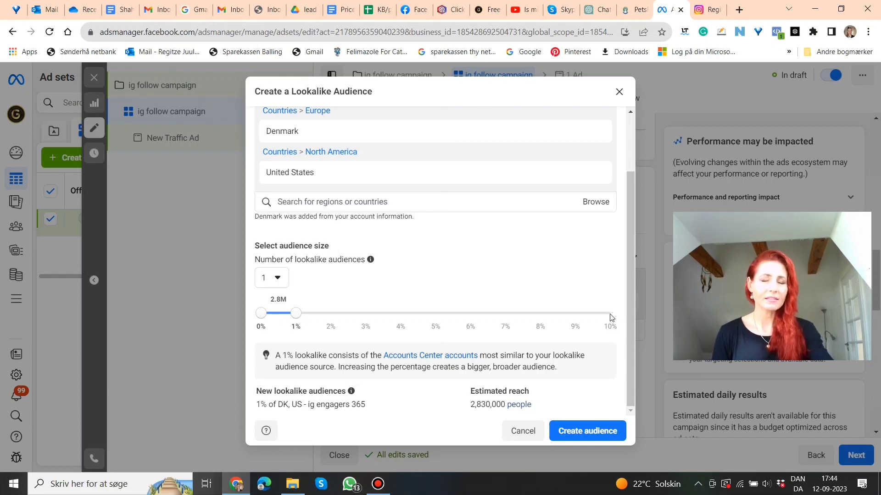
pyautogui.moveTo(579, 312)
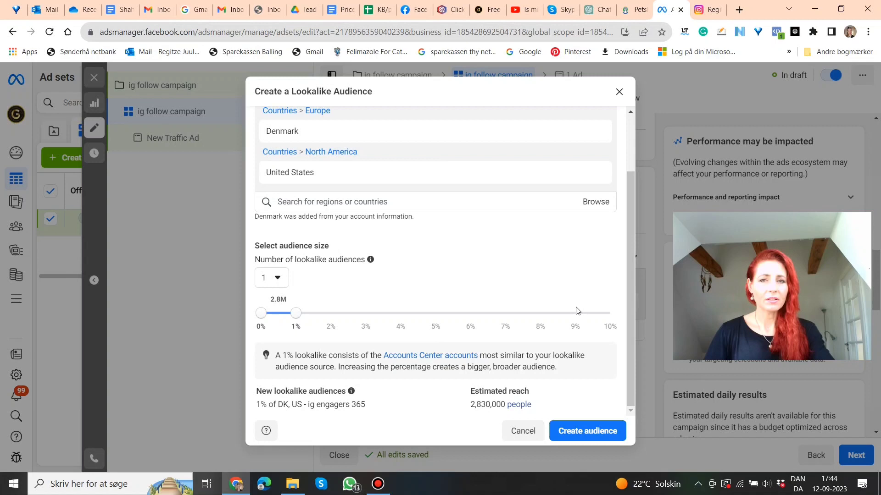
pyautogui.moveTo(434, 321)
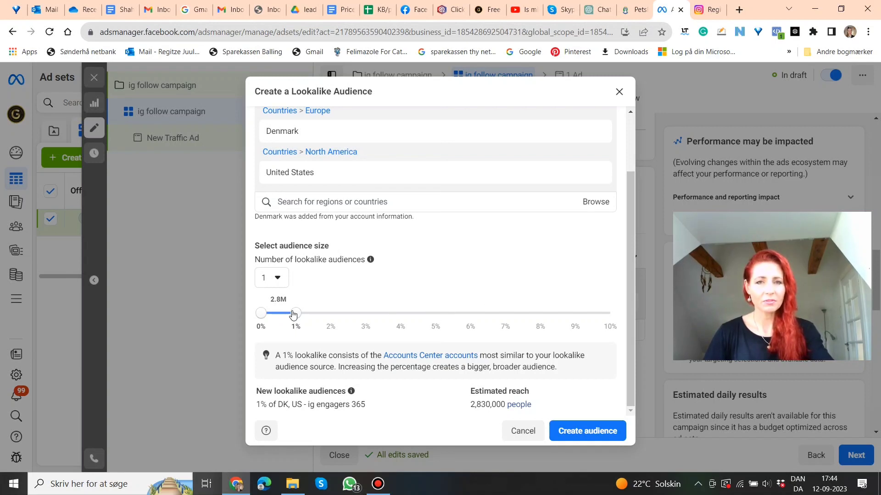
# Enlarge the lookalike to 5% (about 14,100,000 people) and submit it.
pyautogui.moveTo(294, 313); pyautogui.dragTo(437, 313)
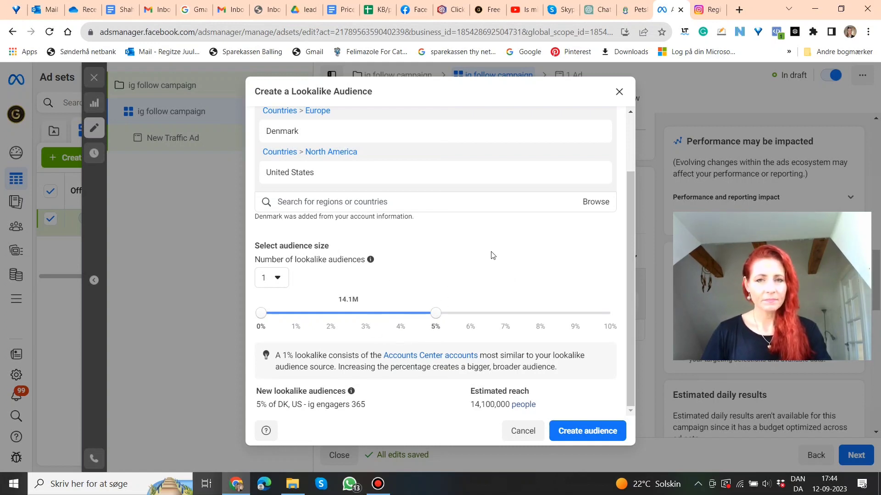
pyautogui.moveTo(283, 421)
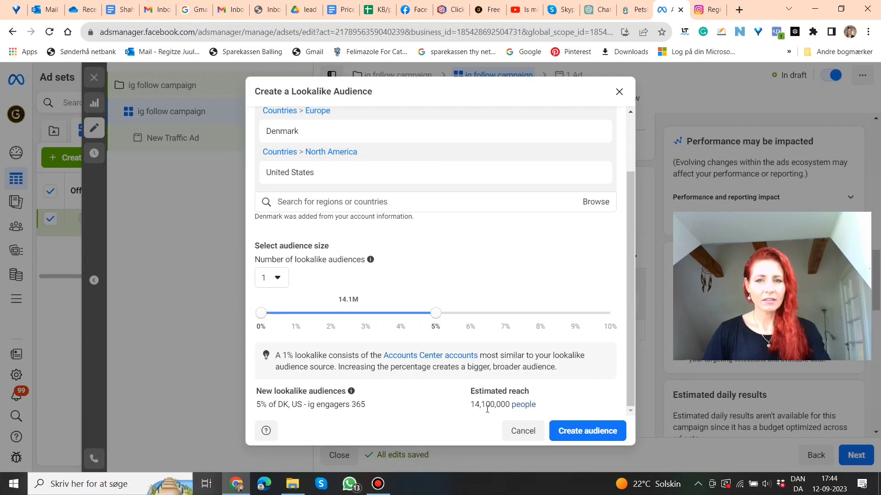
pyautogui.moveTo(574, 412)
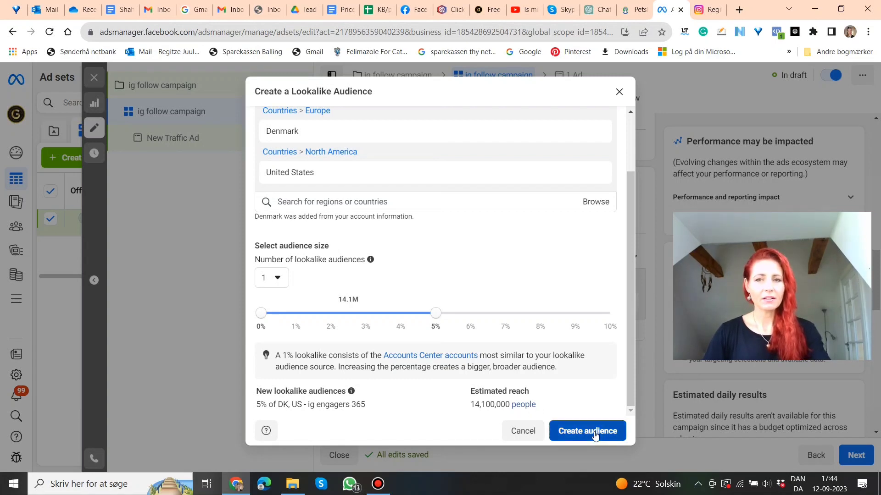
pyautogui.click(587, 432)
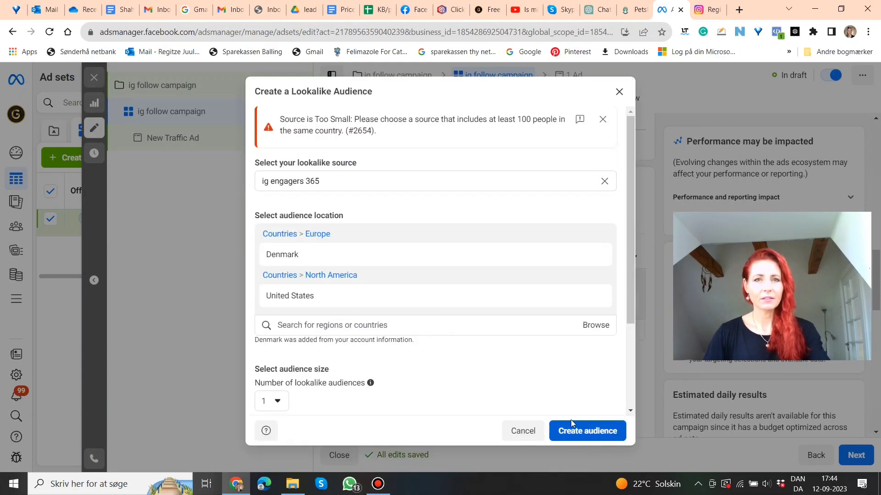
pyautogui.moveTo(403, 138)
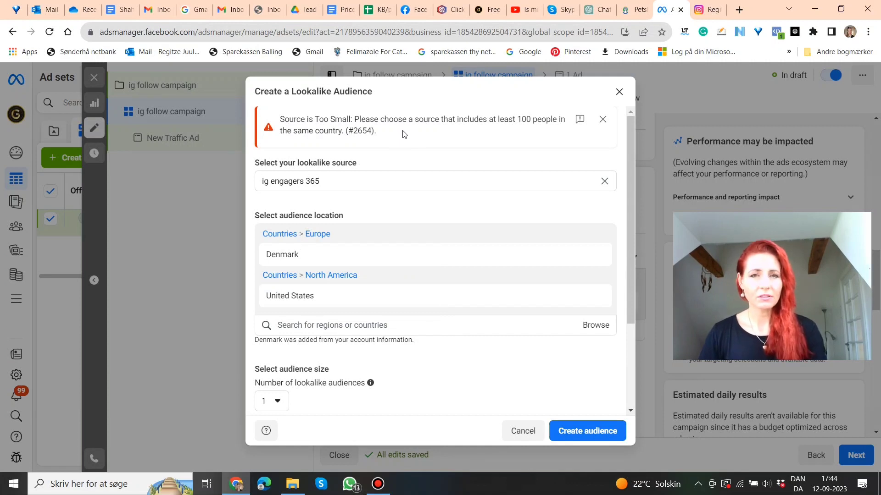
pyautogui.moveTo(437, 274)
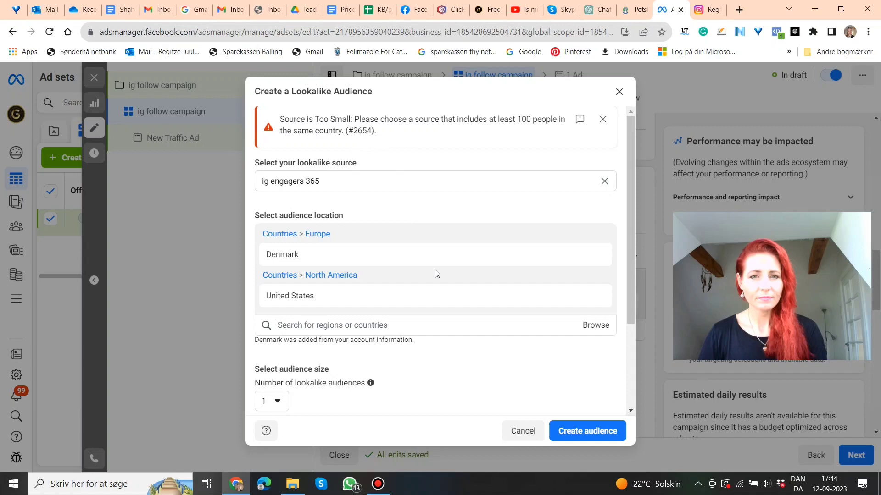
# Dismiss the 'Source is Too Small' error, drop Denmark and create the 5% US lookalike.
pyautogui.click(602, 118)
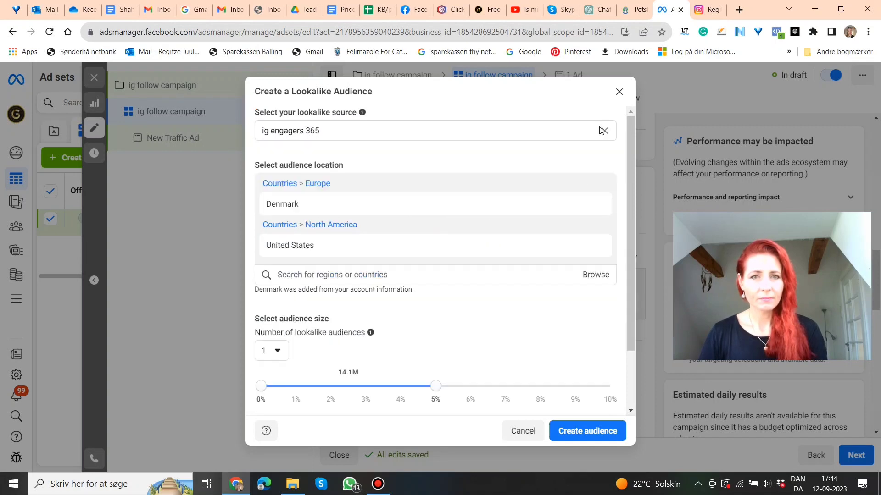
pyautogui.moveTo(593, 204)
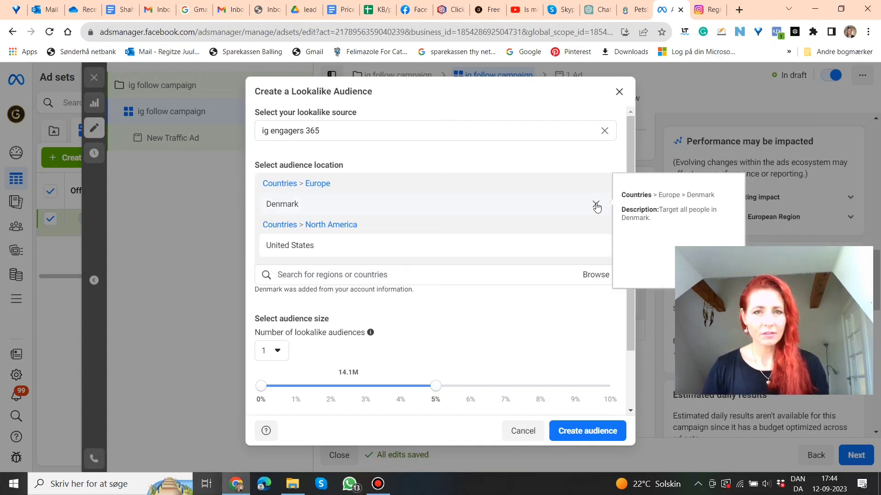
pyautogui.click(596, 203)
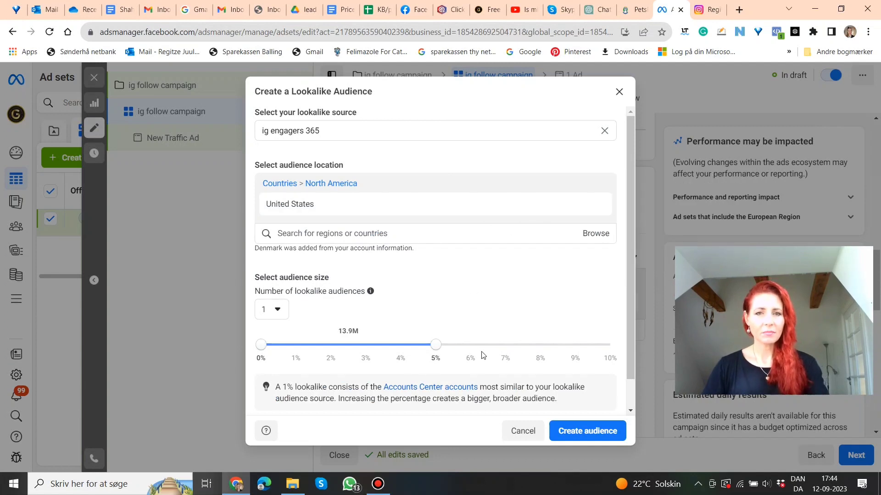
pyautogui.scroll(-3)
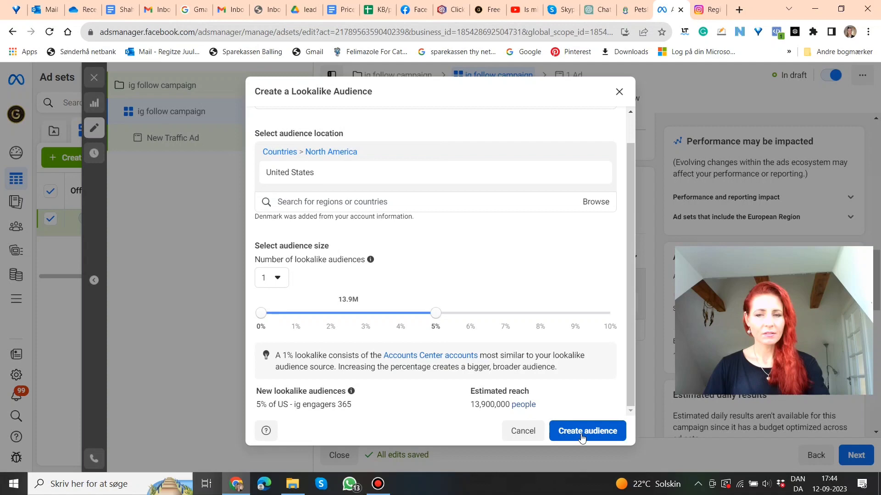
pyautogui.click(586, 431)
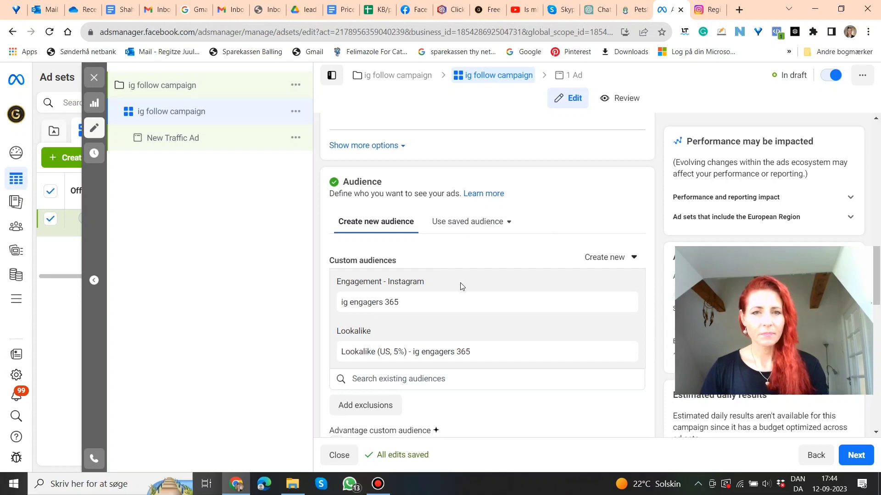
# Enable Advantage custom audience to reach people beyond the custom and lookalike audiences.
pyautogui.scroll(-3)
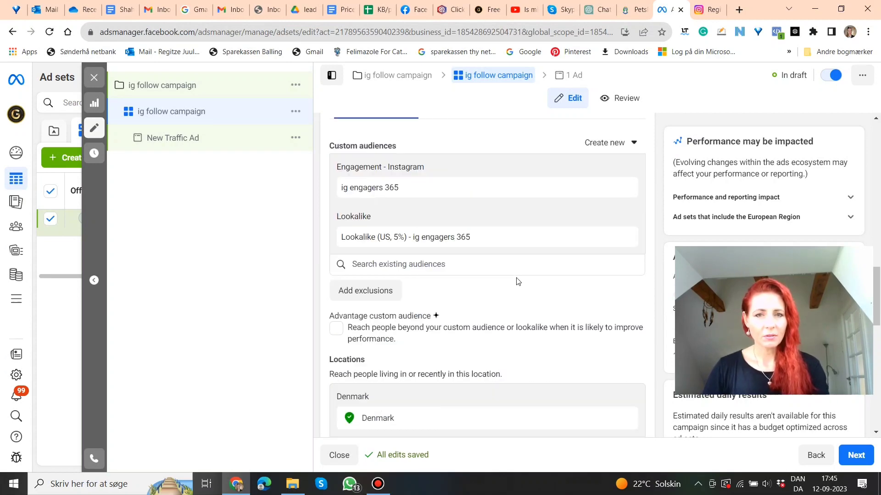
pyautogui.scroll(-3)
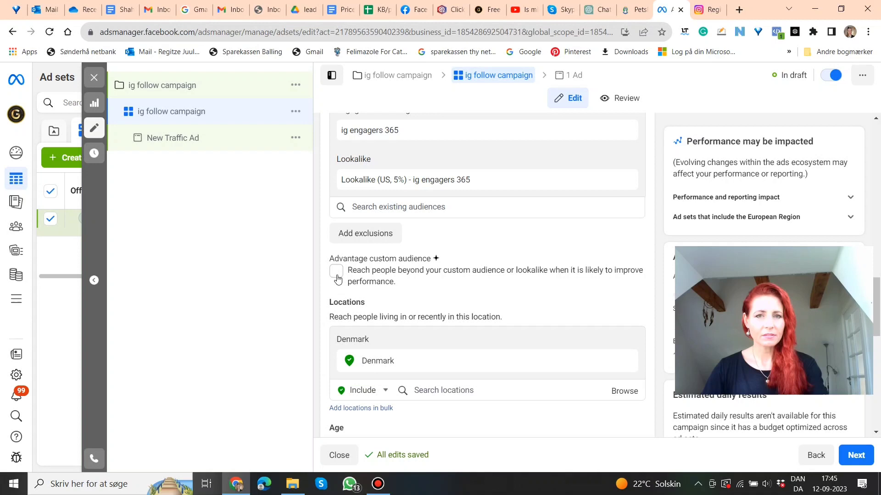
pyautogui.click(336, 272)
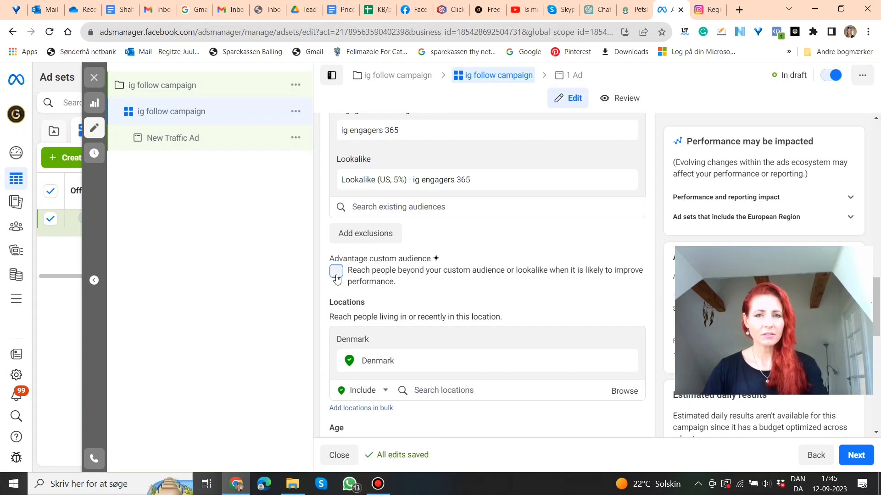
pyautogui.click(336, 270)
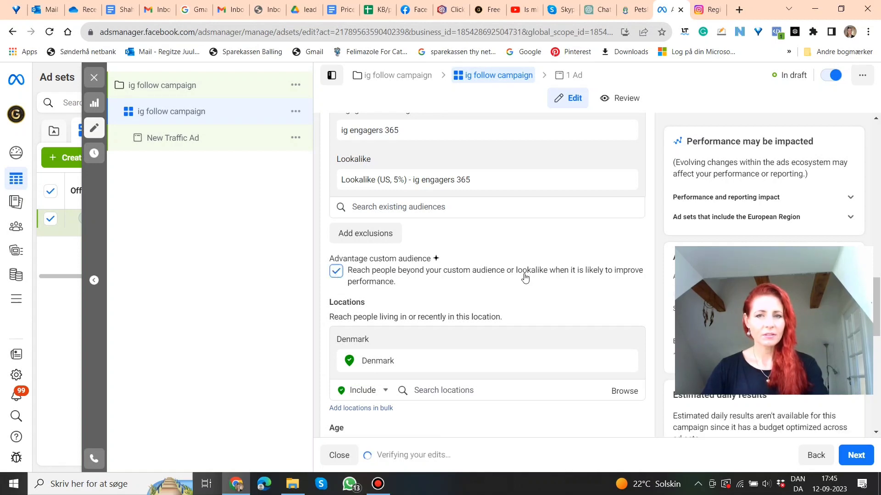
pyautogui.scroll(-3)
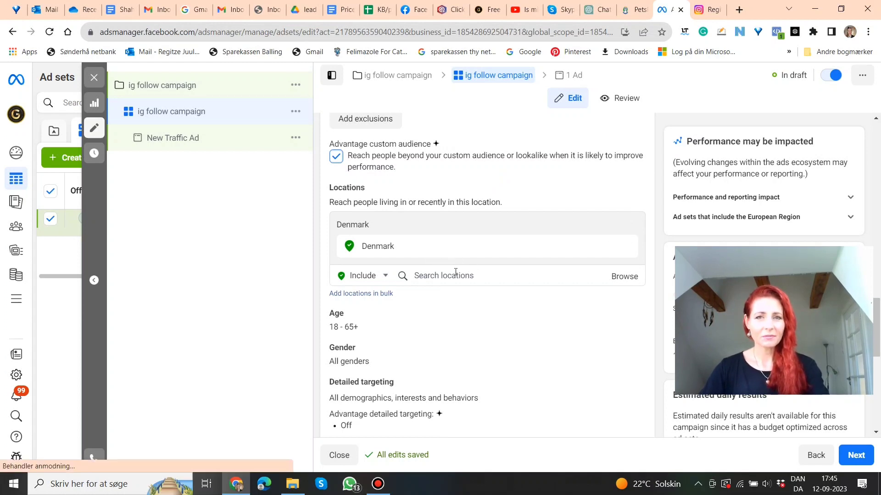
# Add United States (Country/Region) as the target location and remove Denmark.
pyautogui.click(443, 276)
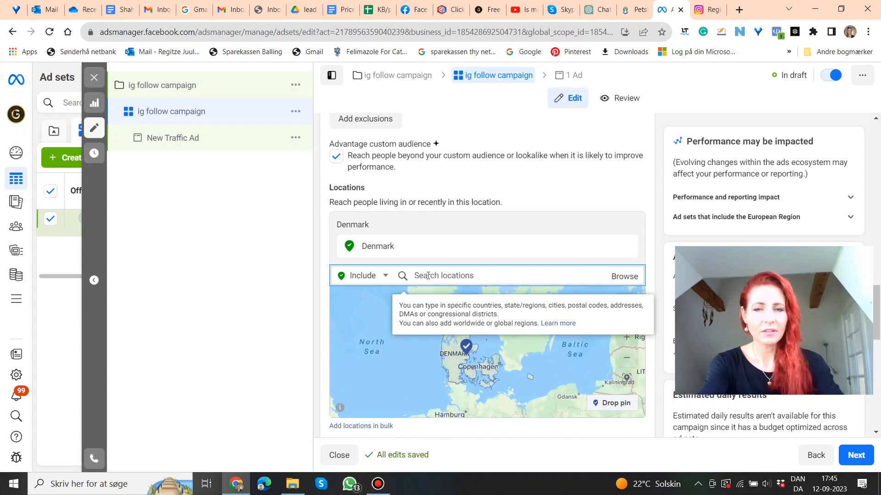
pyautogui.click(444, 276)
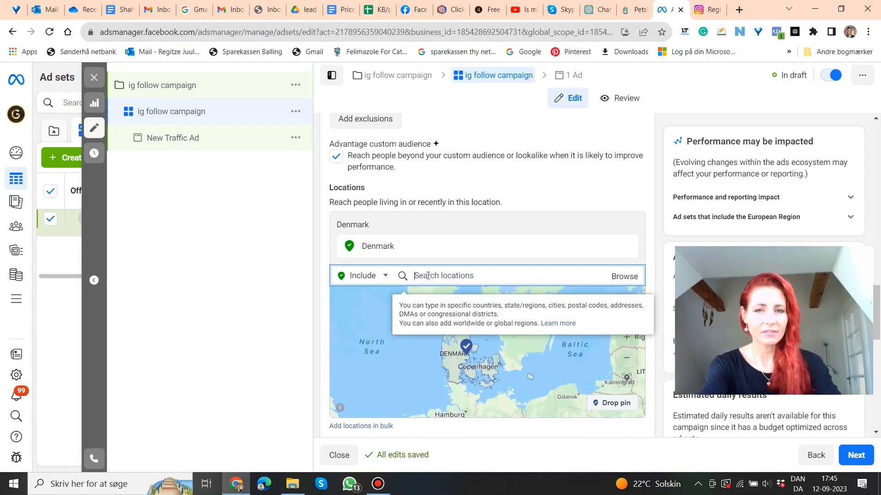
pyautogui.write('united states')
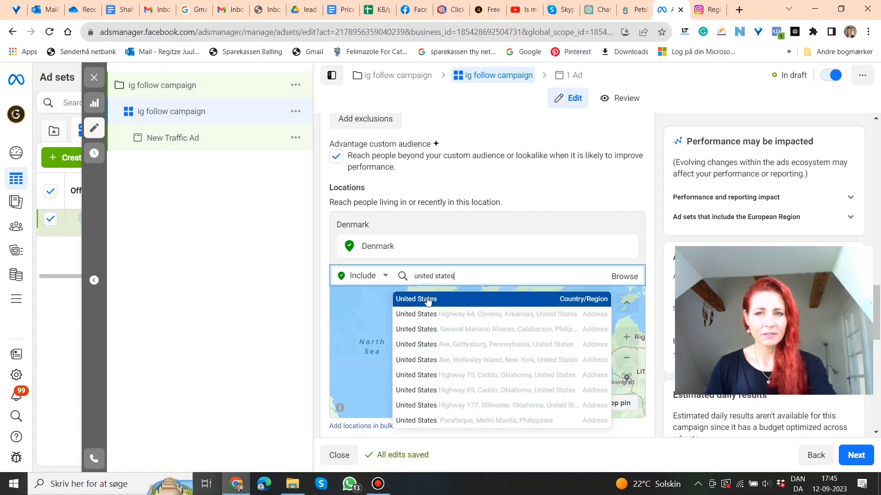
pyautogui.click(416, 299)
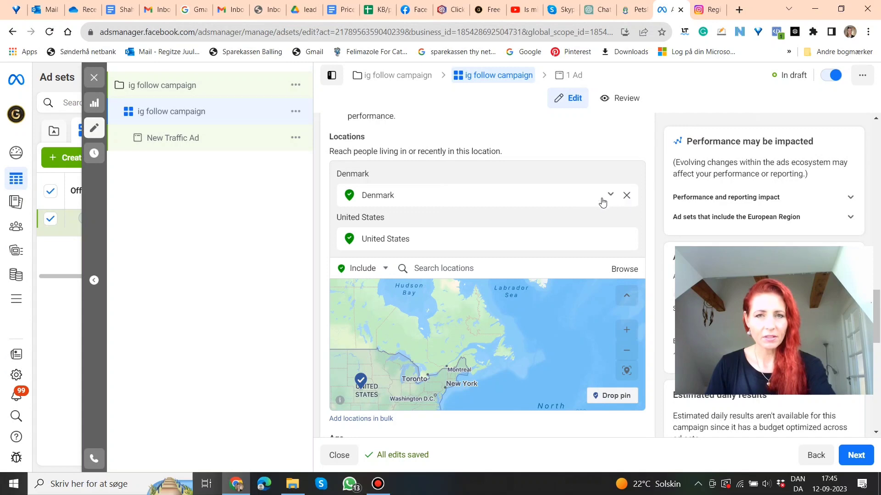
pyautogui.click(626, 194)
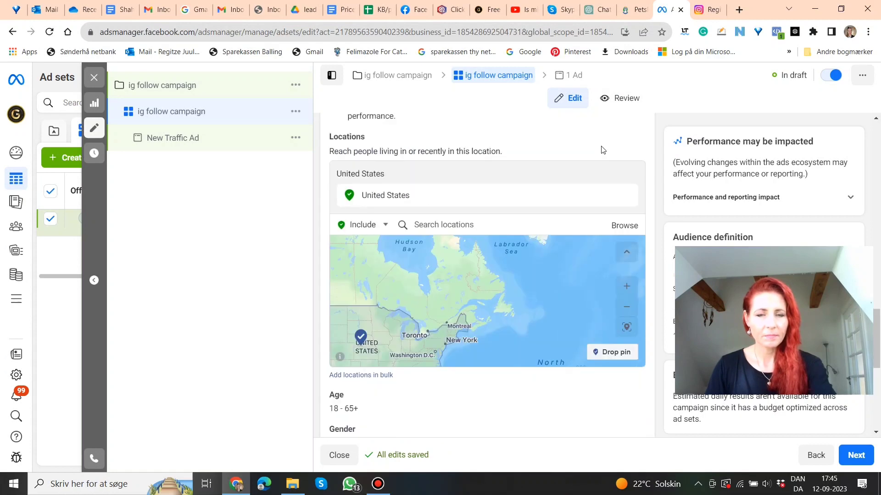
pyautogui.scroll(-3)
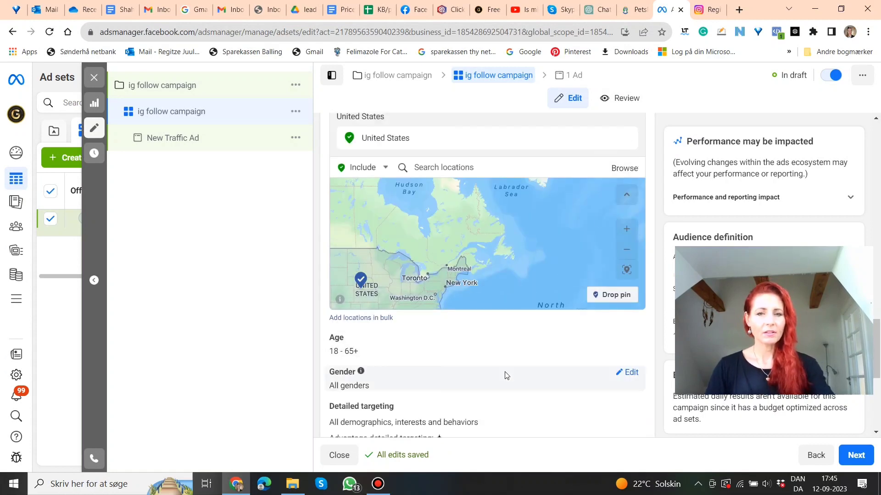
pyautogui.scroll(-3)
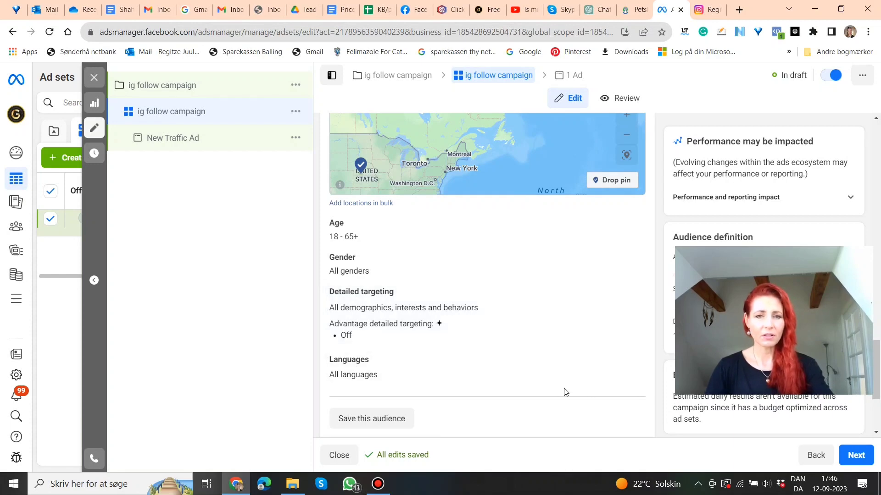
pyautogui.scroll(-3)
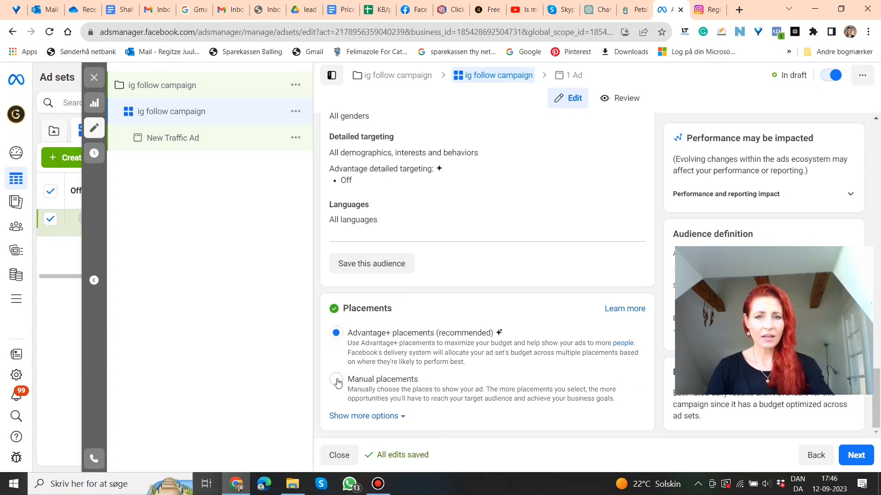
# Switch the ad set from Advantage+ placements to manual placements.
pyautogui.click(335, 380)
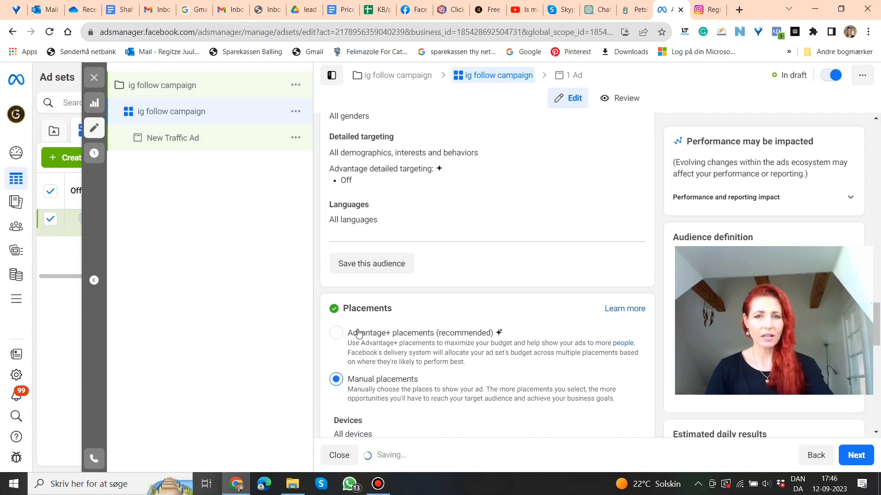
pyautogui.scroll(-3)
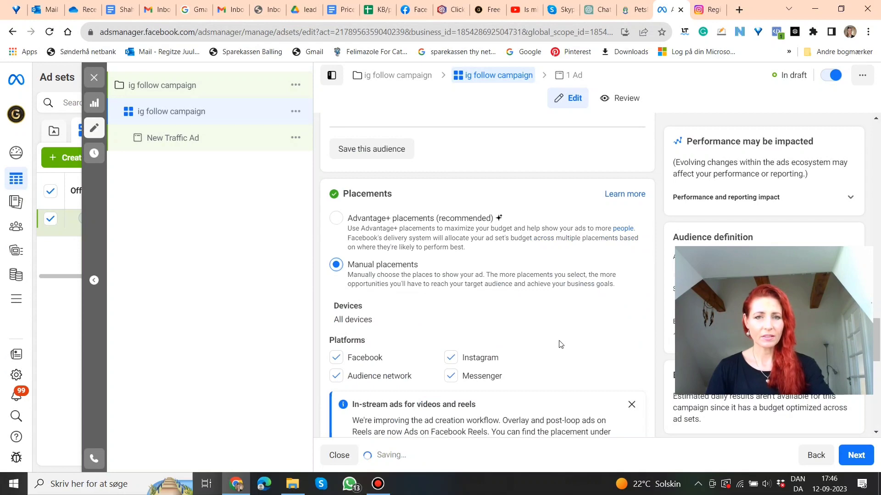
pyautogui.scroll(-3)
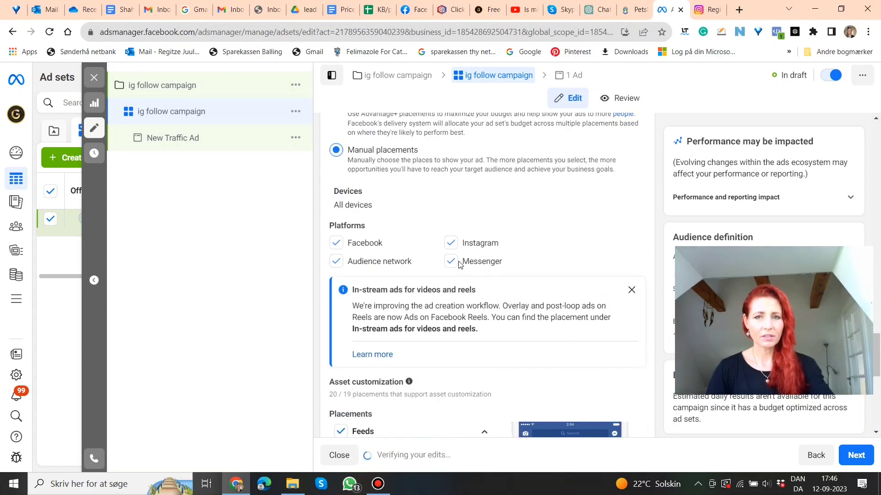
# Leave only Instagram as a platform, removing Messenger, Audience network and Facebook.
pyautogui.click(450, 262)
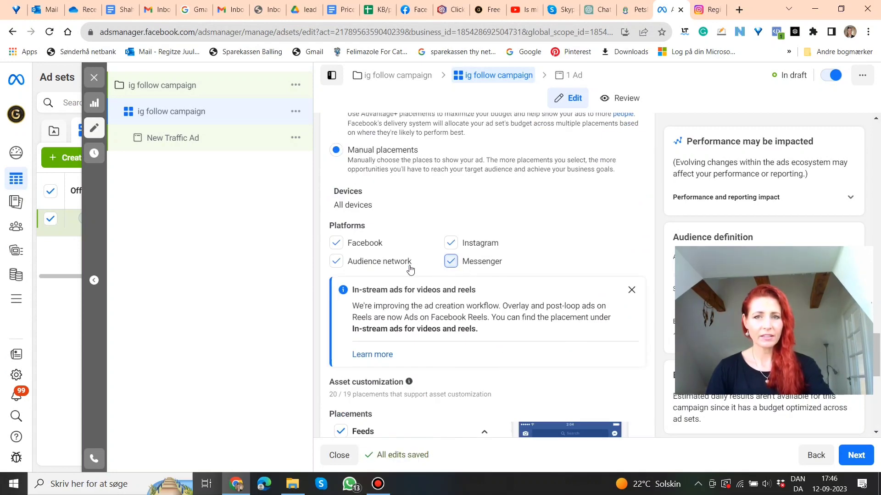
pyautogui.click(450, 262)
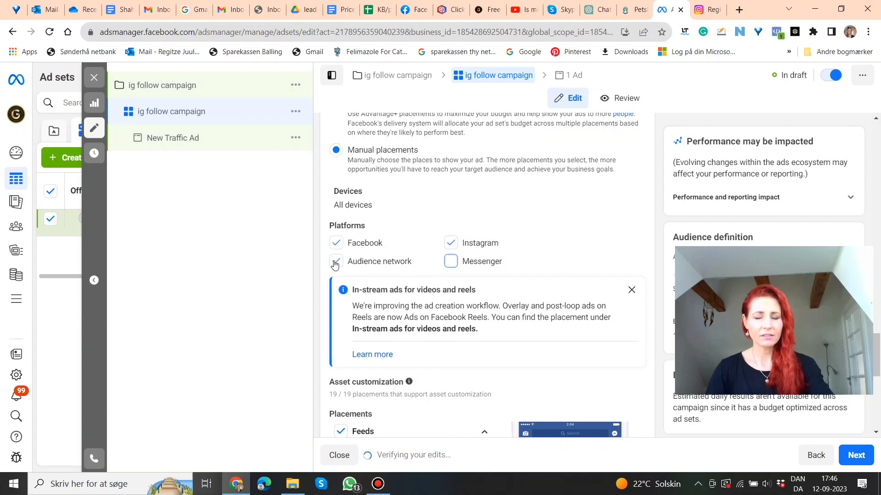
pyautogui.click(336, 261)
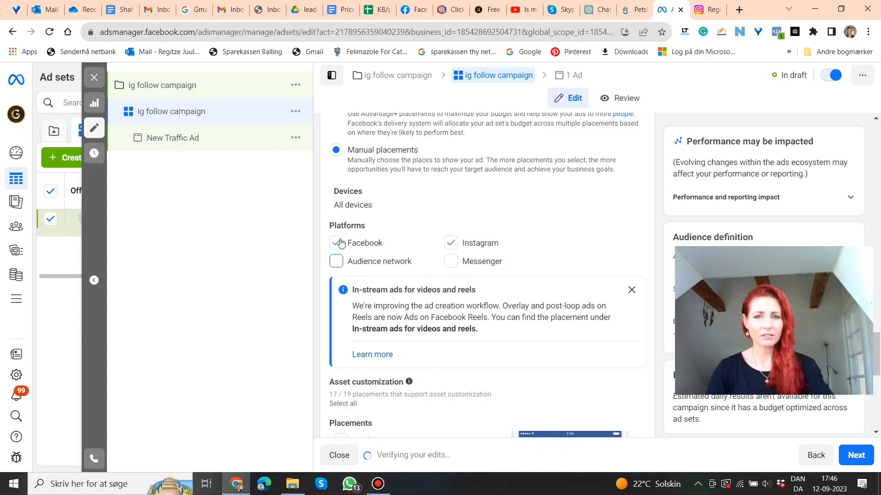
pyautogui.click(336, 242)
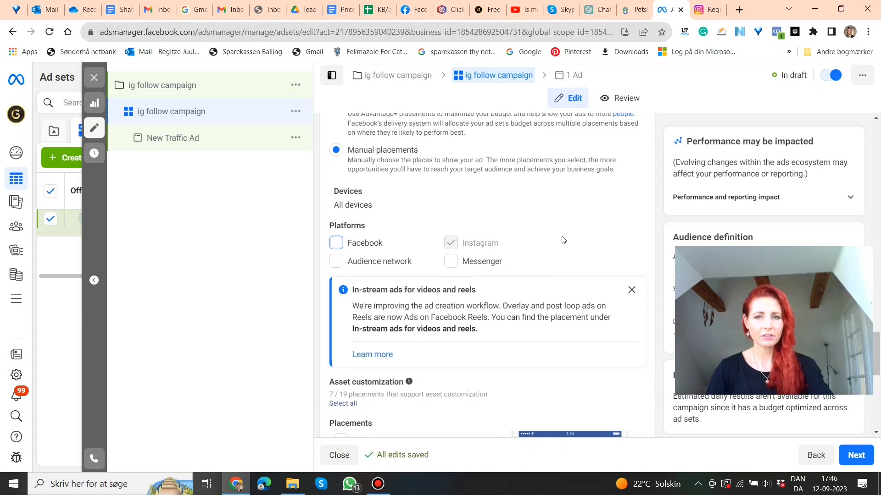
pyautogui.scroll(-3)
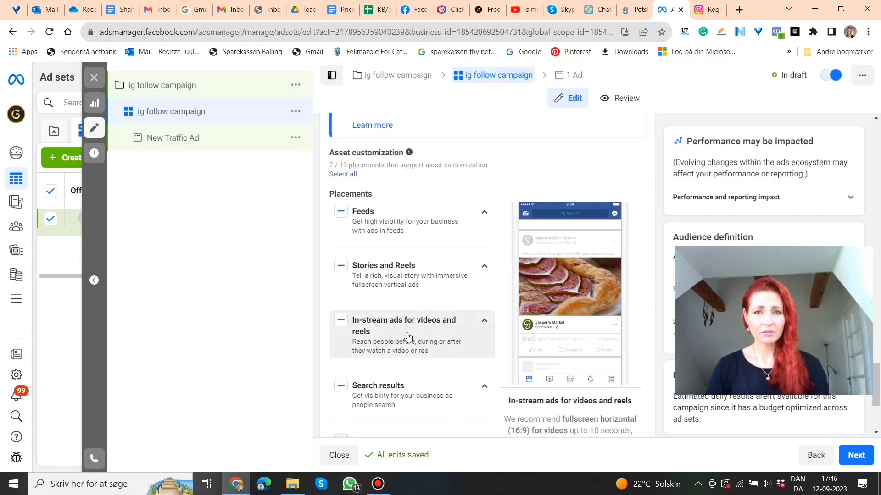
pyautogui.scroll(-3)
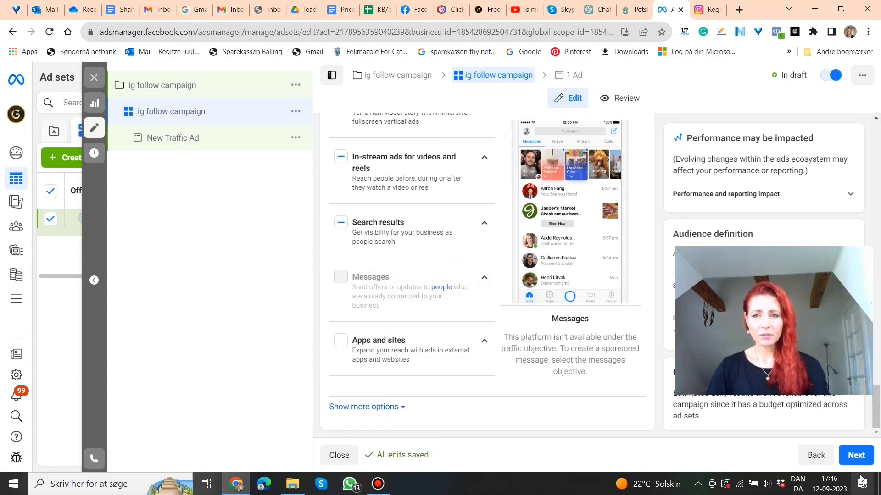
# Continue to the ad level and name the ad 'ig follower campaign'.
pyautogui.click(855, 455)
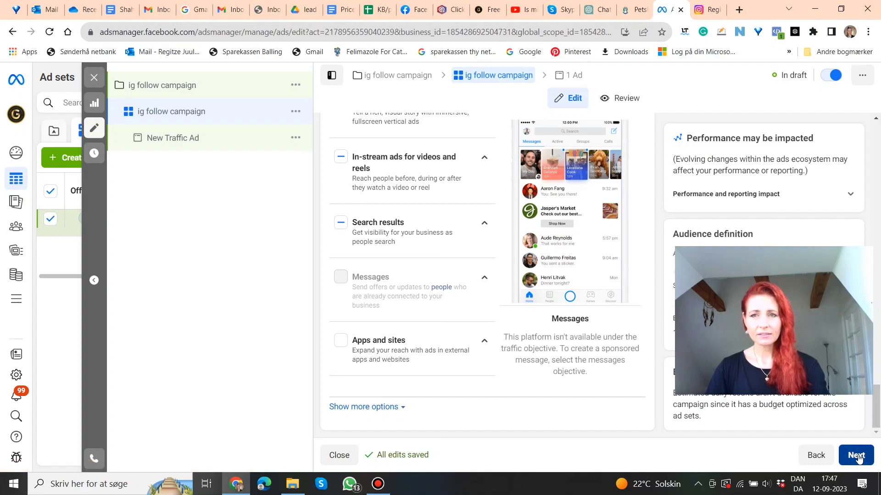
pyautogui.click(855, 455)
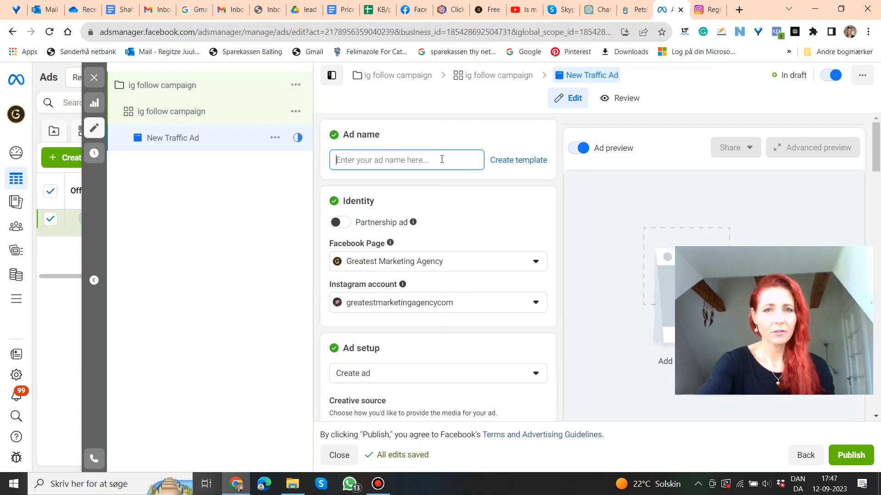
pyautogui.write('ig follower cam')
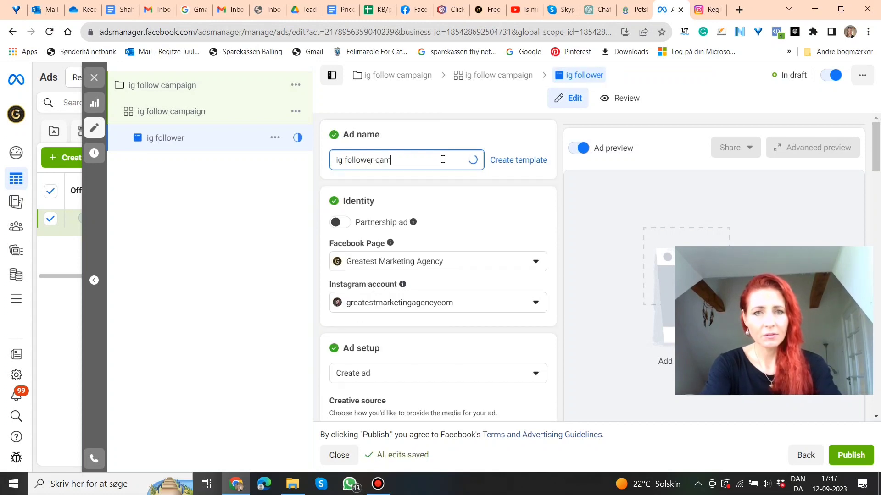
pyautogui.write('paign')
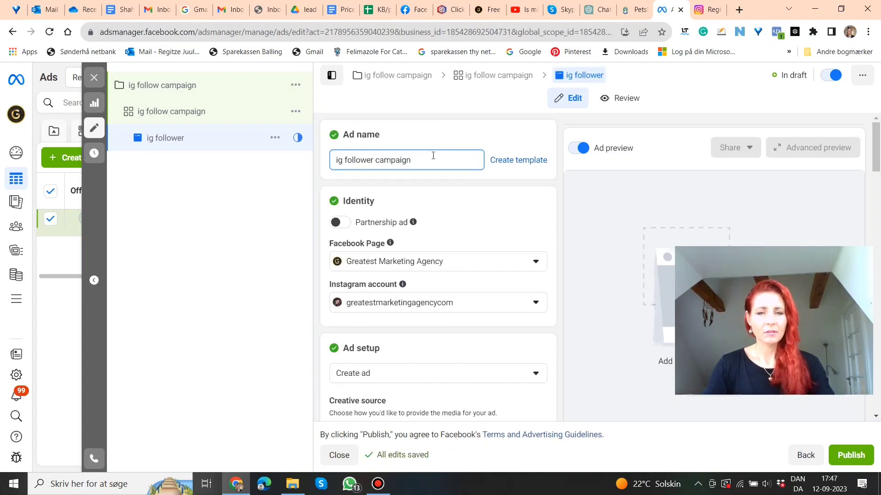
pyautogui.write('campaign')
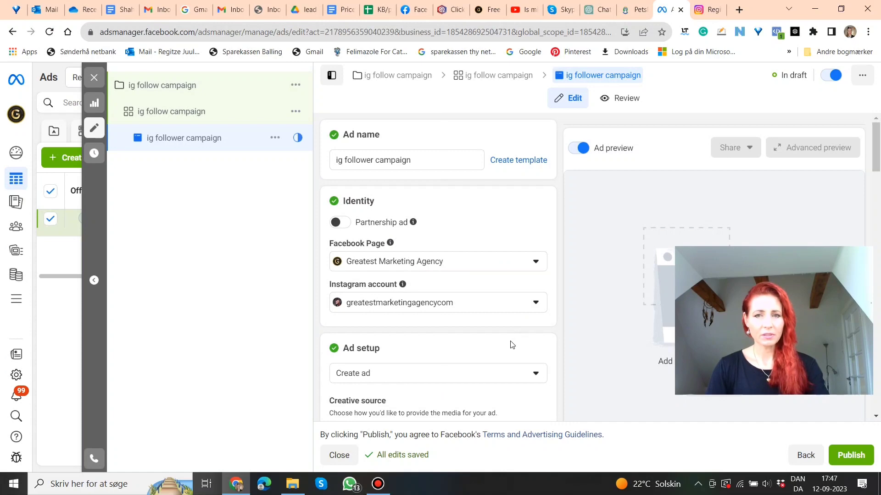
# Untick Multi-advertiser ads in Ad setup and move down to the Ad creative section.
pyautogui.scroll(-3)
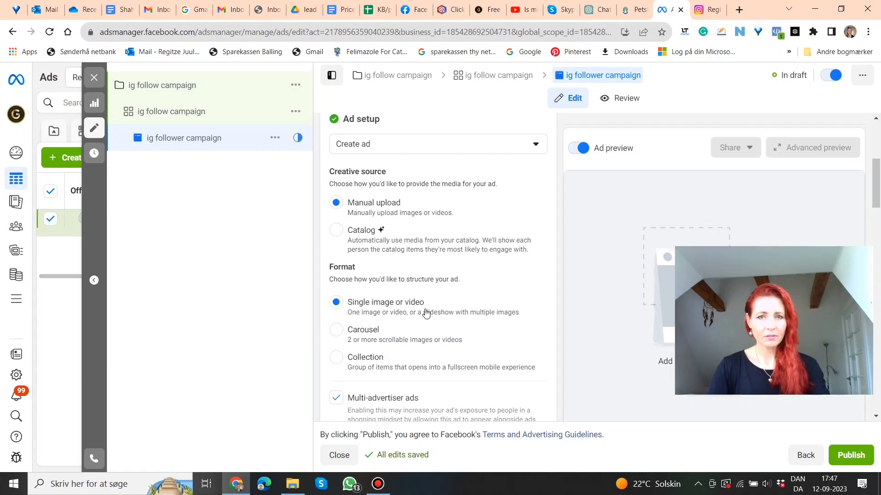
pyautogui.scroll(-3)
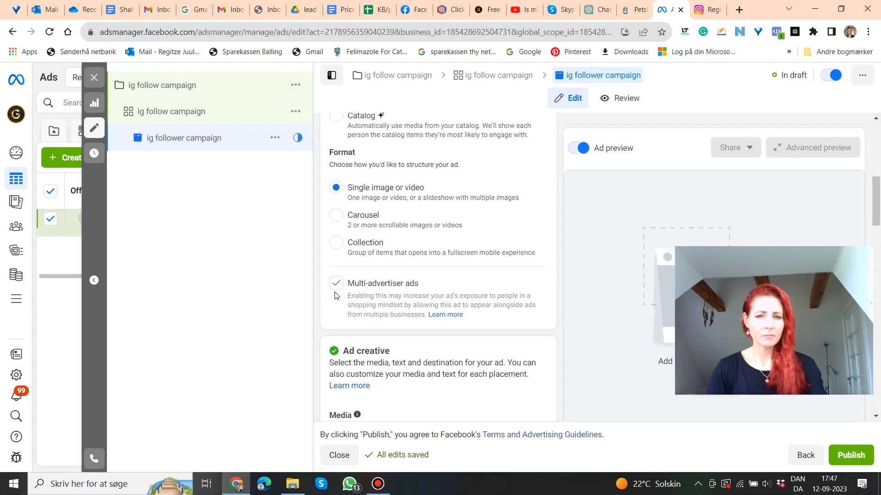
pyautogui.click(336, 283)
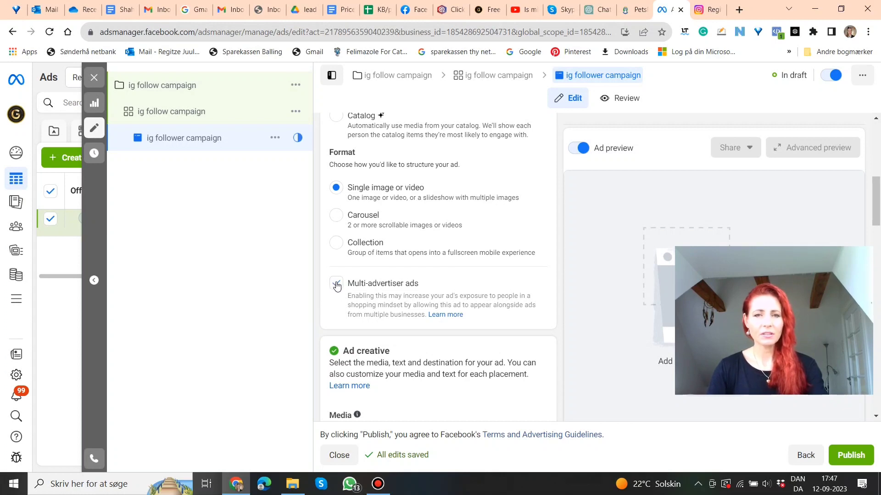
pyautogui.click(336, 286)
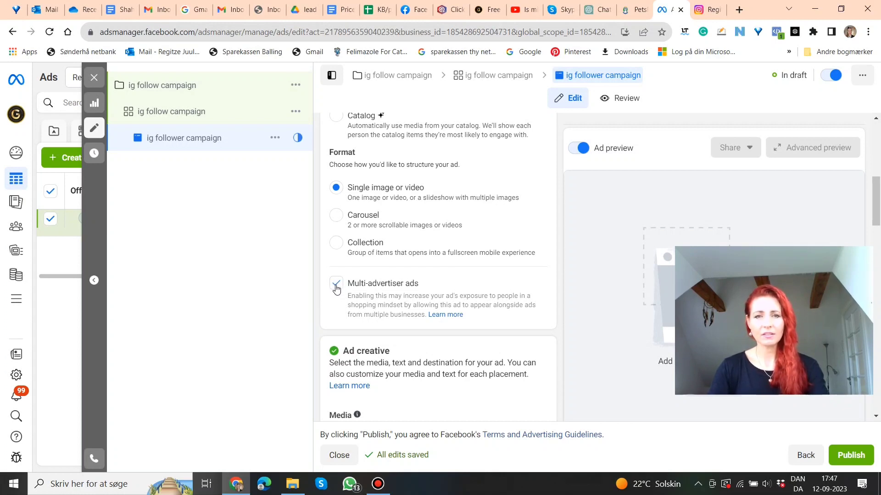
pyautogui.click(336, 284)
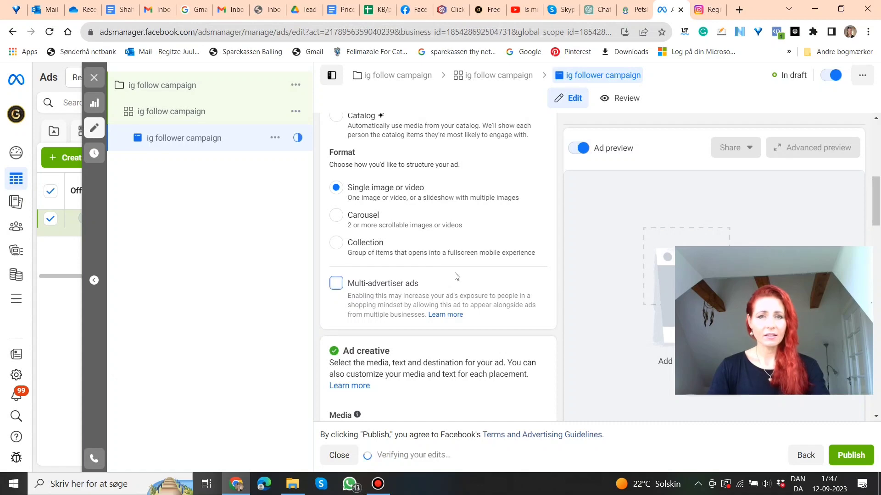
pyautogui.scroll(-3)
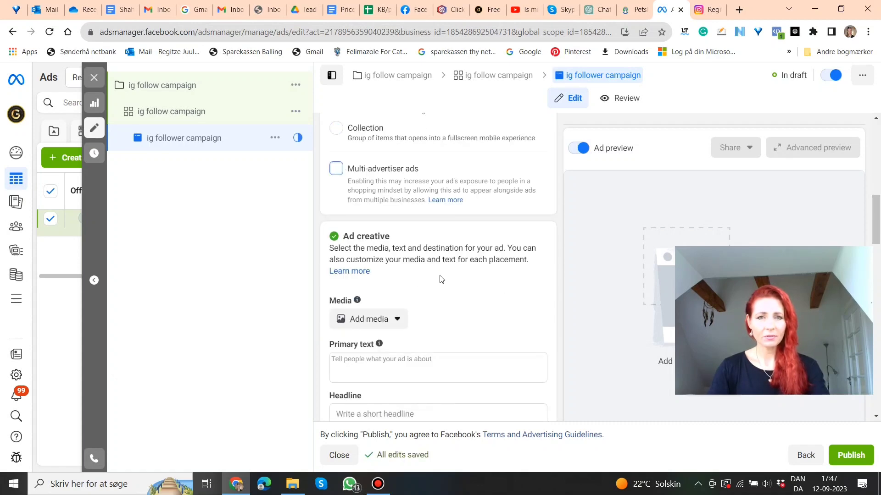
pyautogui.scroll(-3)
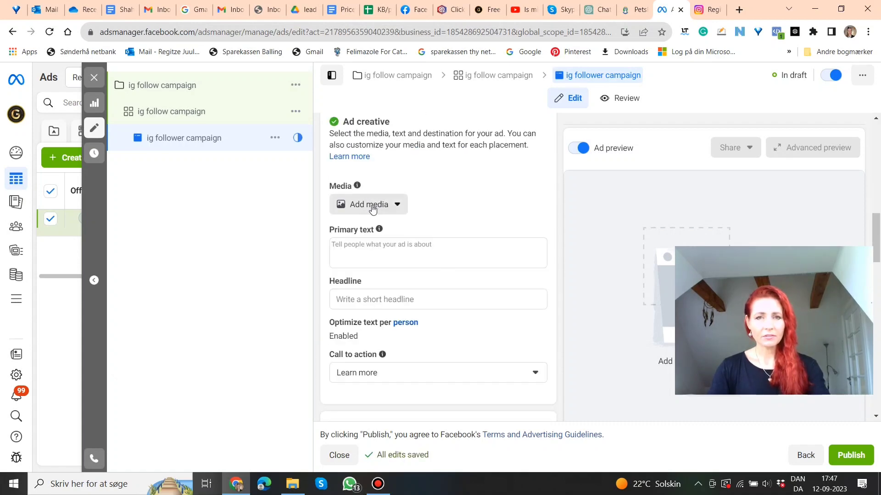
# Start adding a video and switch the media source to Instagram Videos.
pyautogui.click(369, 204)
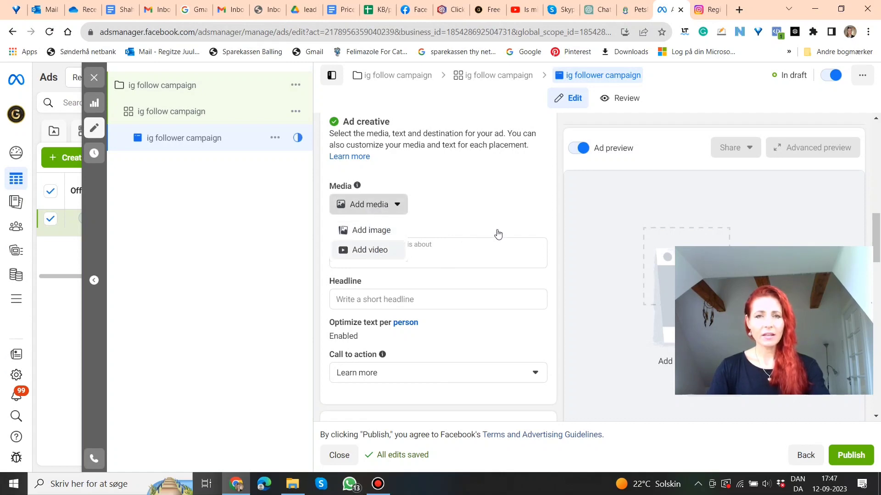
pyautogui.click(369, 250)
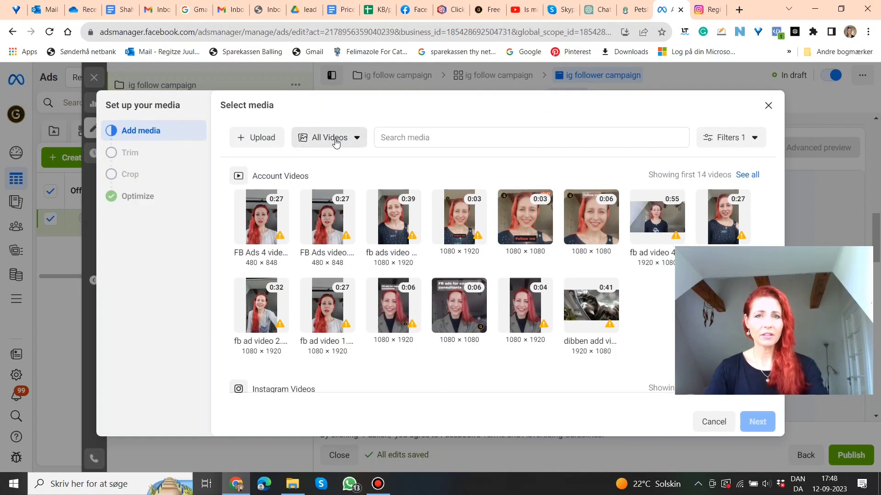
pyautogui.click(330, 136)
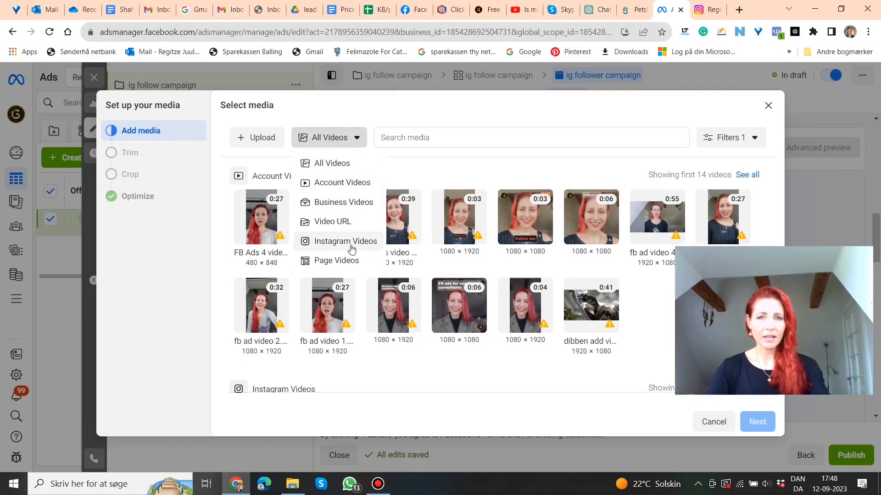
pyautogui.click(347, 241)
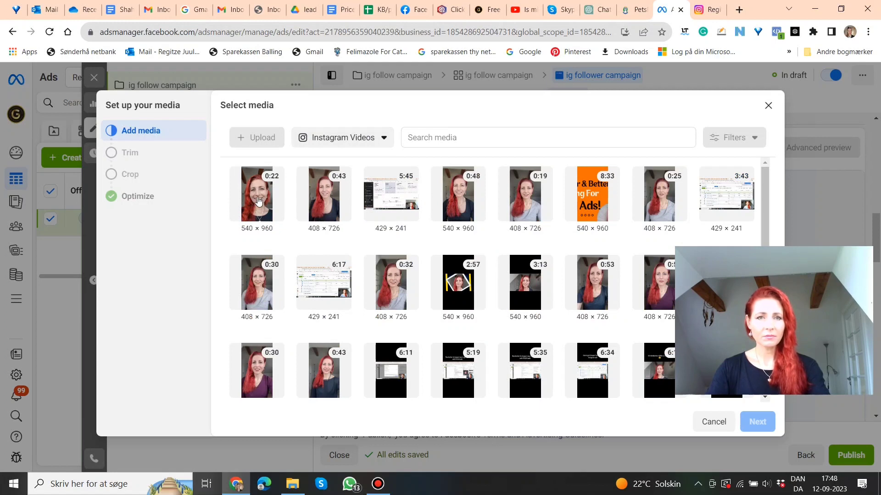
# Select the 0:22 Instagram video and continue to the trim step.
pyautogui.click(257, 194)
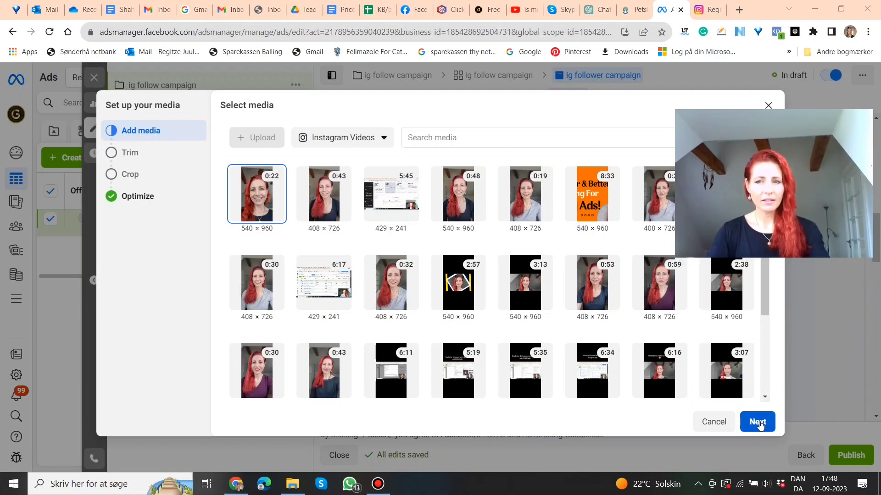
pyautogui.click(757, 422)
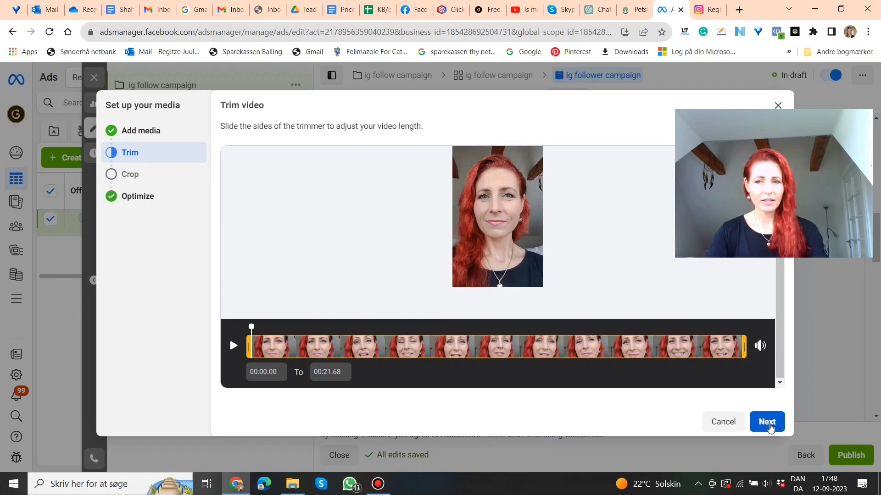
# Keep the full video length and use the 1:1 (recommended) crop for Feeds and Search results.
pyautogui.click(766, 422)
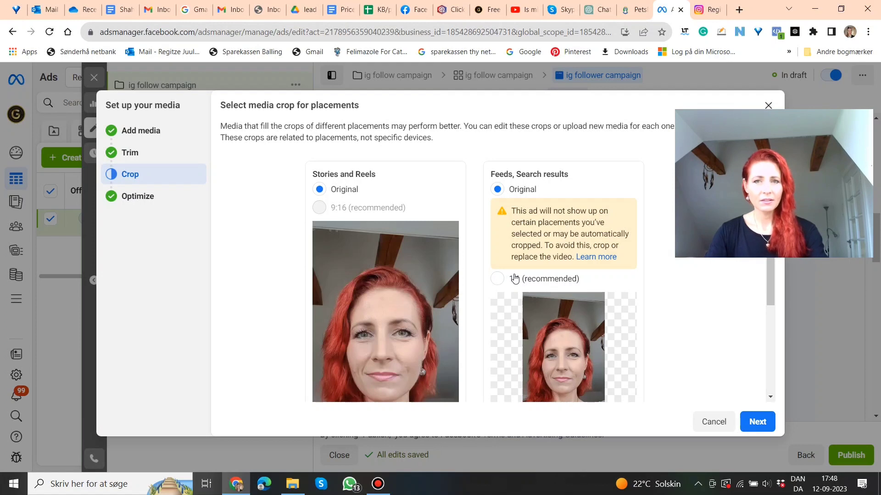
pyautogui.click(496, 278)
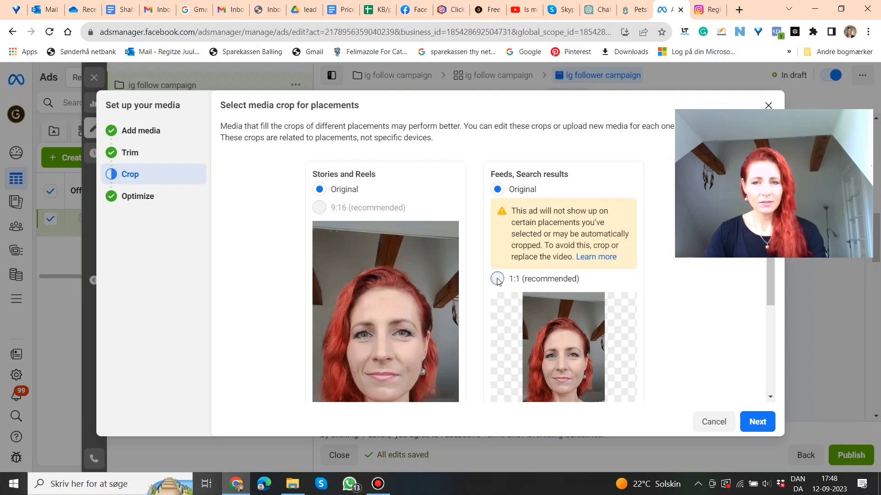
pyautogui.click(496, 279)
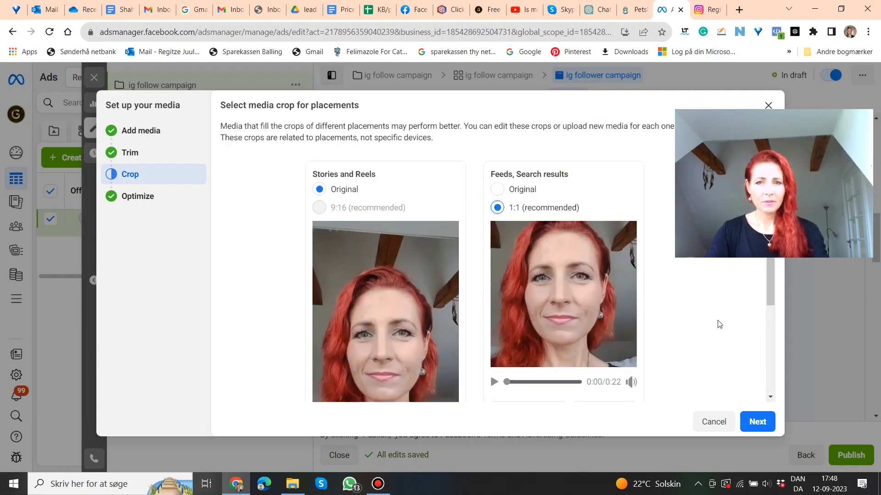
pyautogui.click(757, 422)
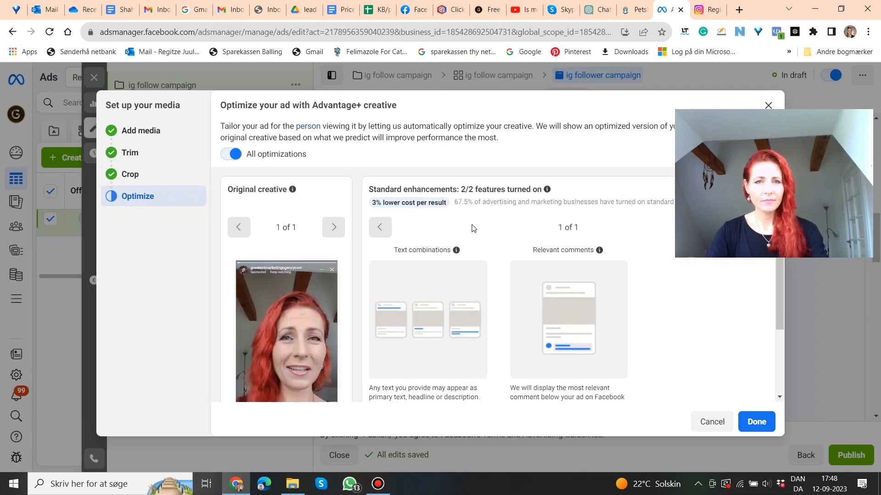
# Finish the Advantage+ creative step with all optimizations on, applying the video to the ad.
pyautogui.click(230, 154)
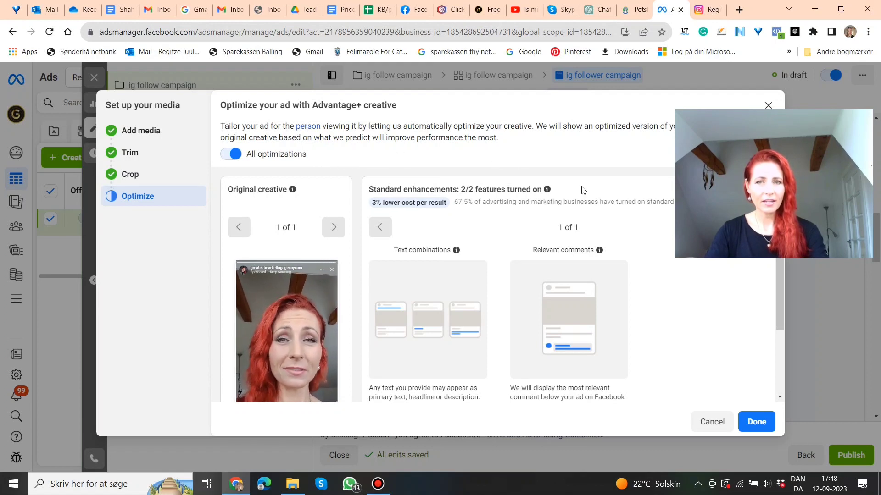
pyautogui.scroll(-3)
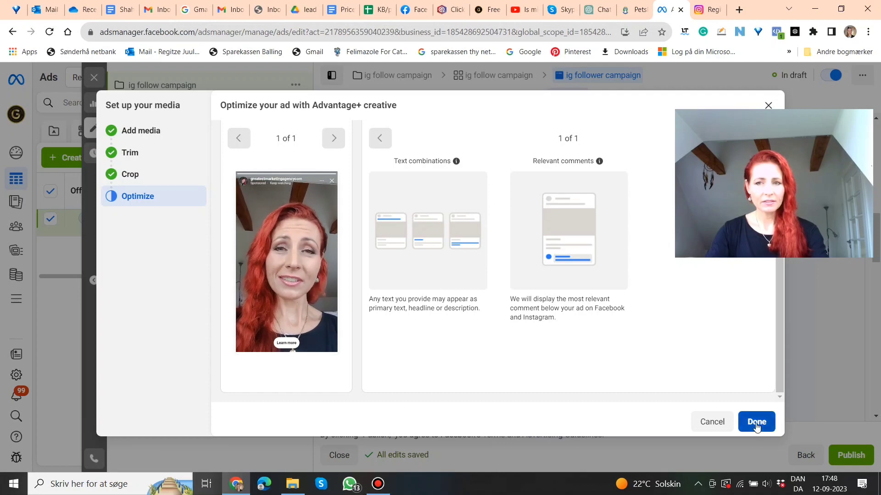
pyautogui.click(755, 422)
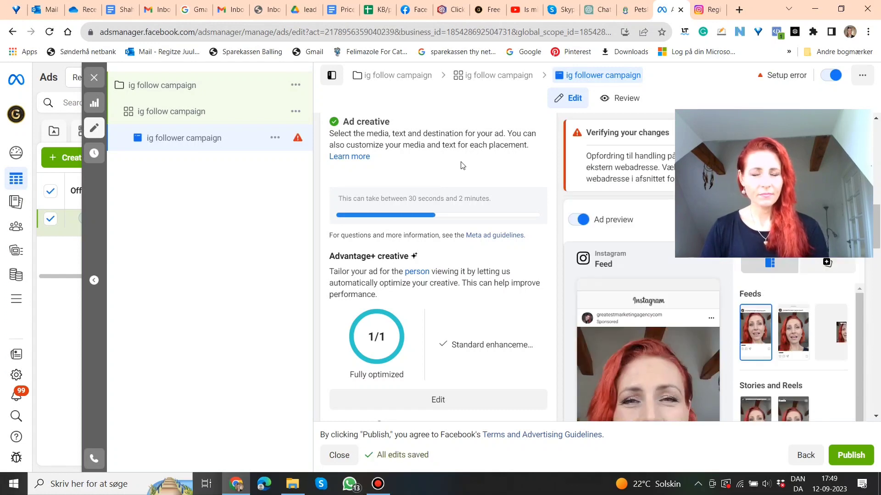
pyautogui.moveTo(501, 295)
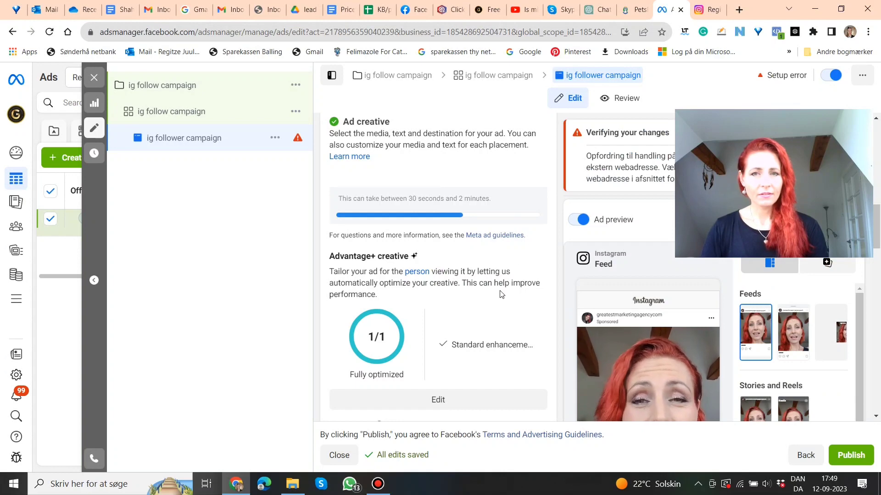
pyautogui.scroll(-3)
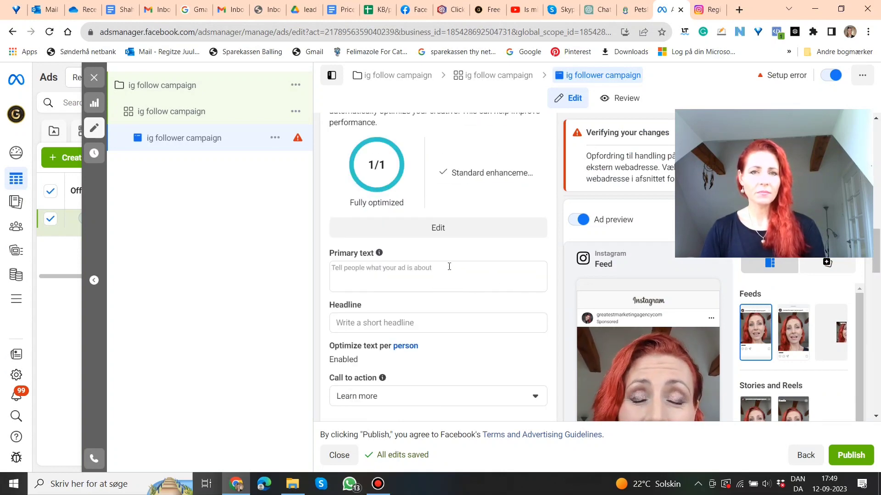
# Enter primary text 'Follow me to learn all about Facebook and Instagram advertising.'.
pyautogui.click(437, 276)
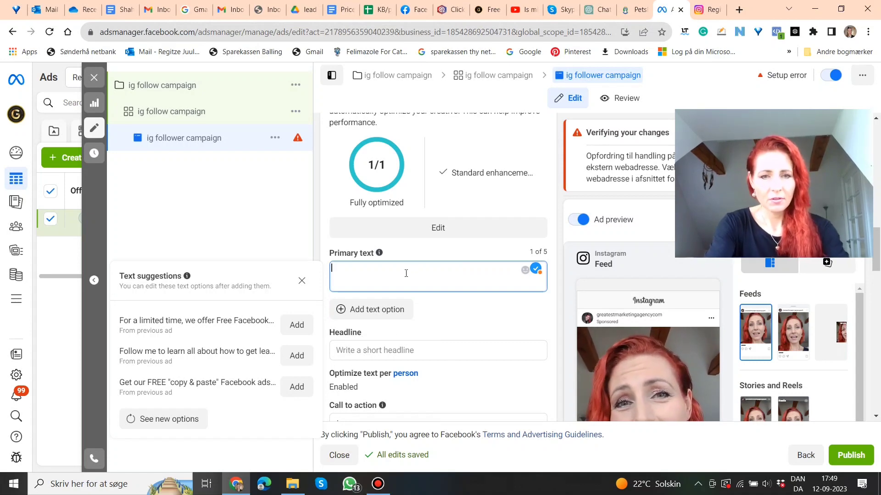
pyautogui.write('F')
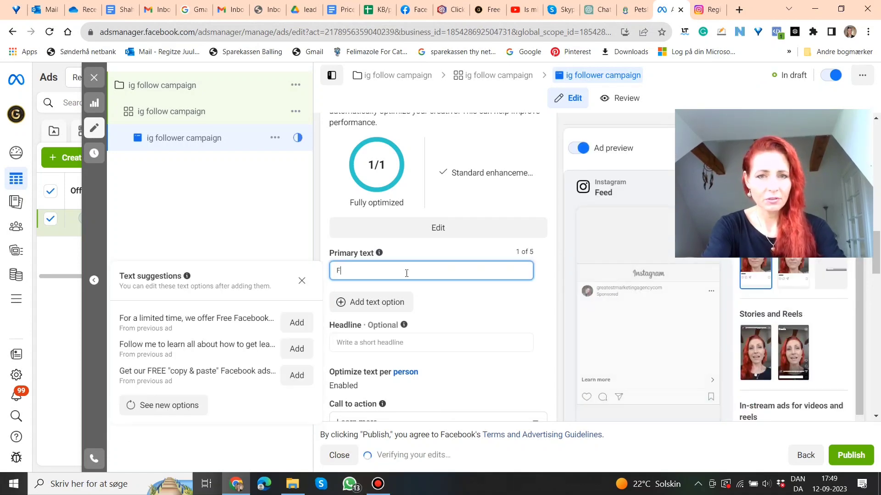
pyautogui.write('ollow me to learn a')
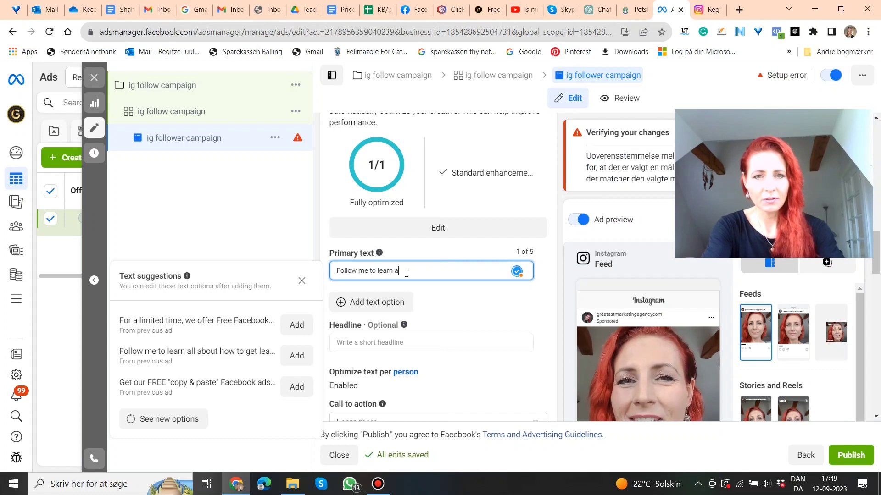
pyautogui.write('ll about')
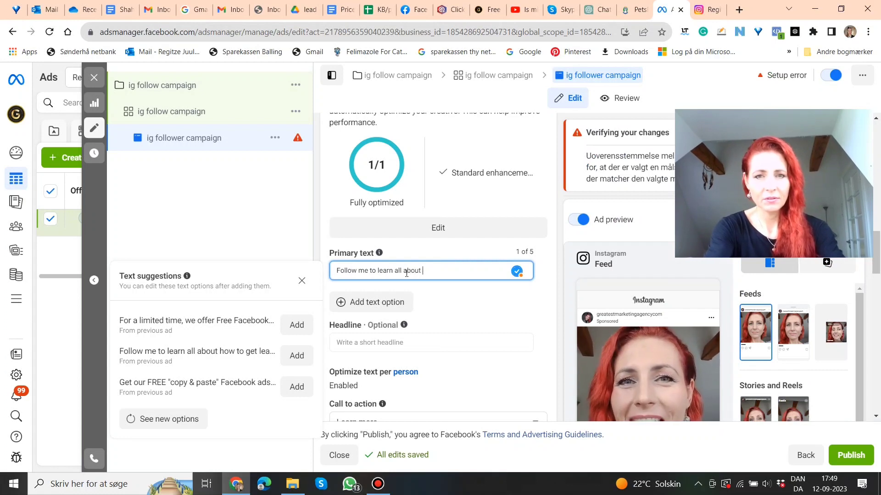
pyautogui.write('F')
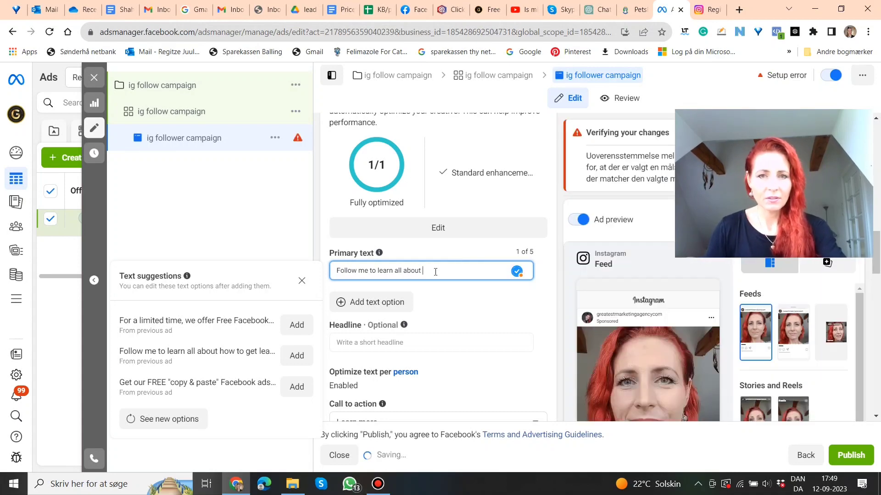
pyautogui.write('Facebo')
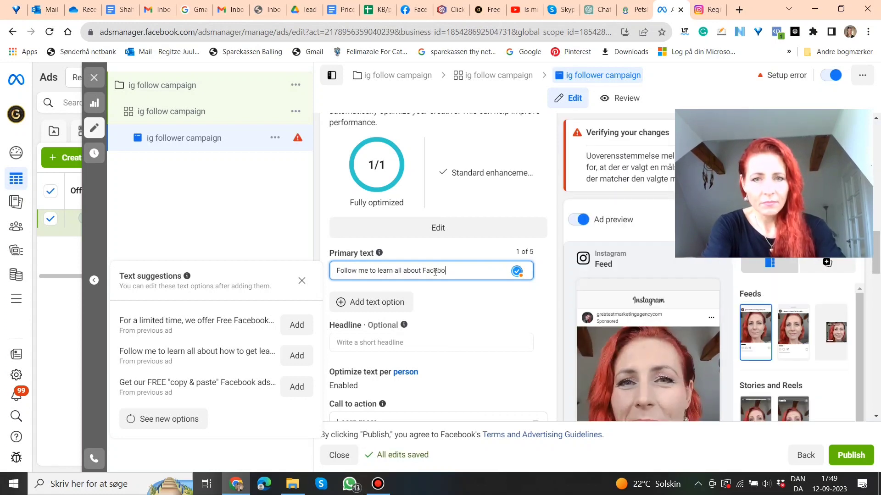
pyautogui.write('and IN')
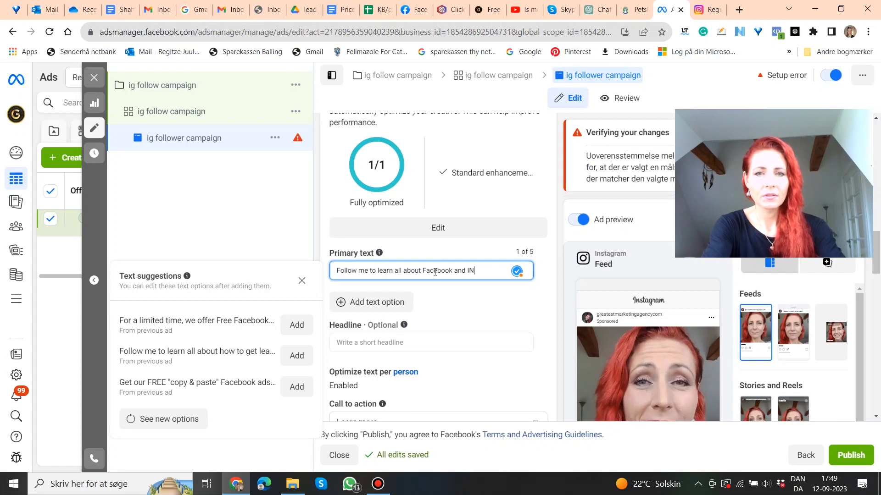
pyautogui.write('nstagram advertising')
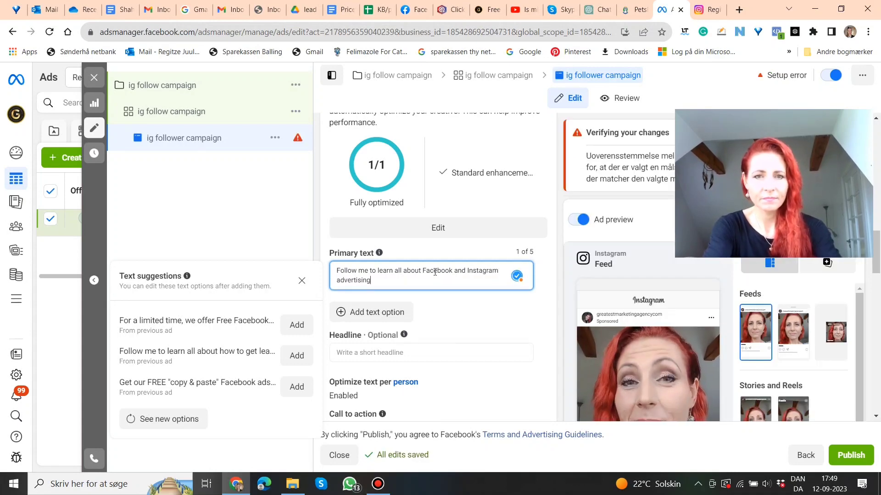
pyautogui.write('.')
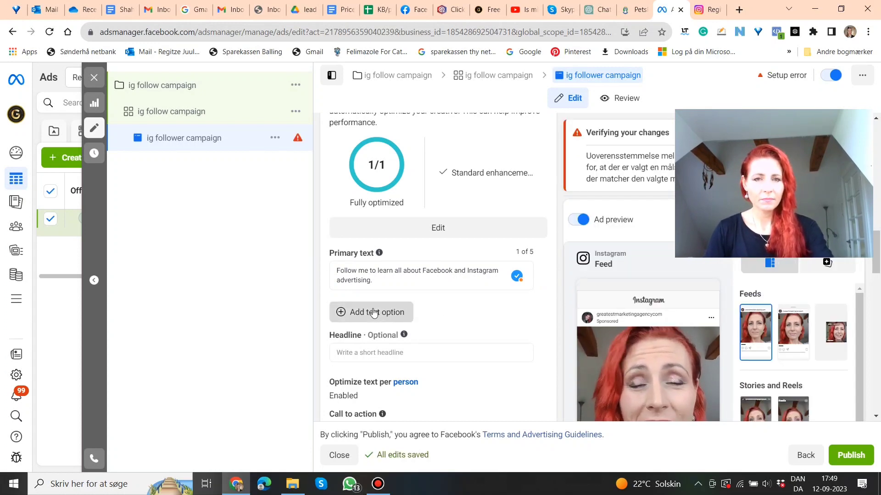
# Add a second primary text 'Follow to learn about Instagram advertising for coaches and consultants.'.
pyautogui.click(371, 312)
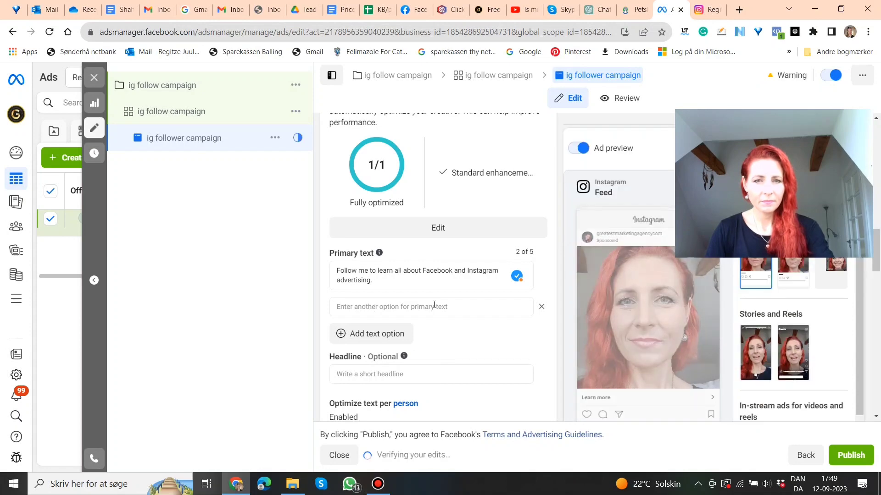
pyautogui.click(427, 307)
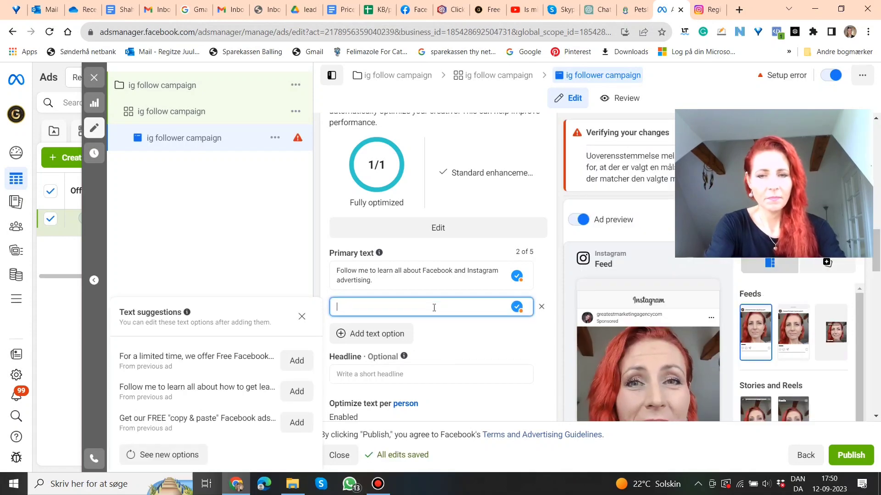
pyautogui.write('F')
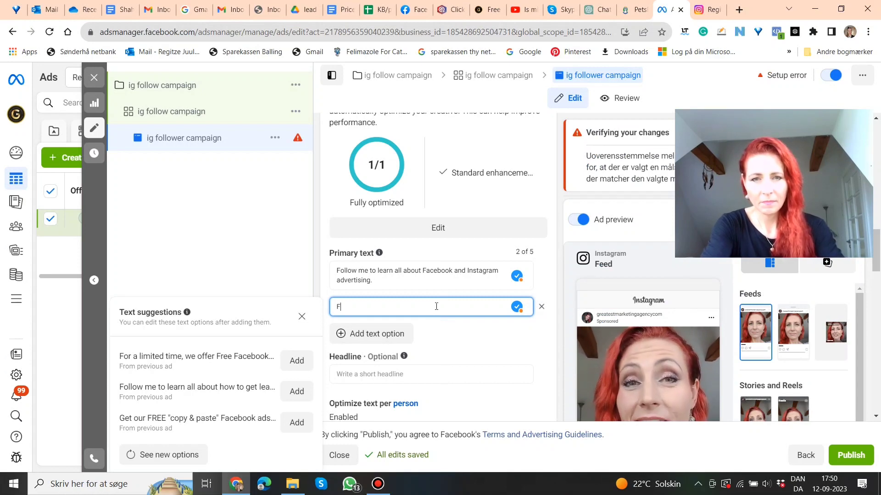
pyautogui.write('ollow to learn about I')
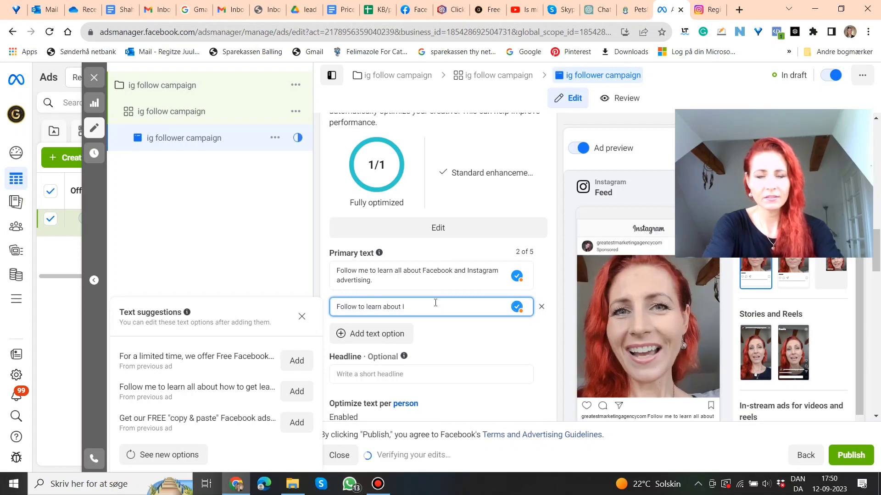
pyautogui.write('nstagram advertising for')
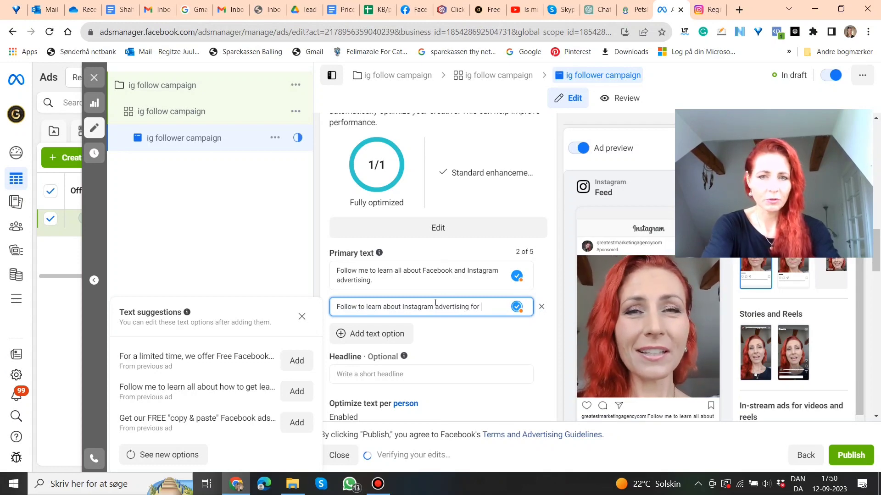
pyautogui.write('coaches')
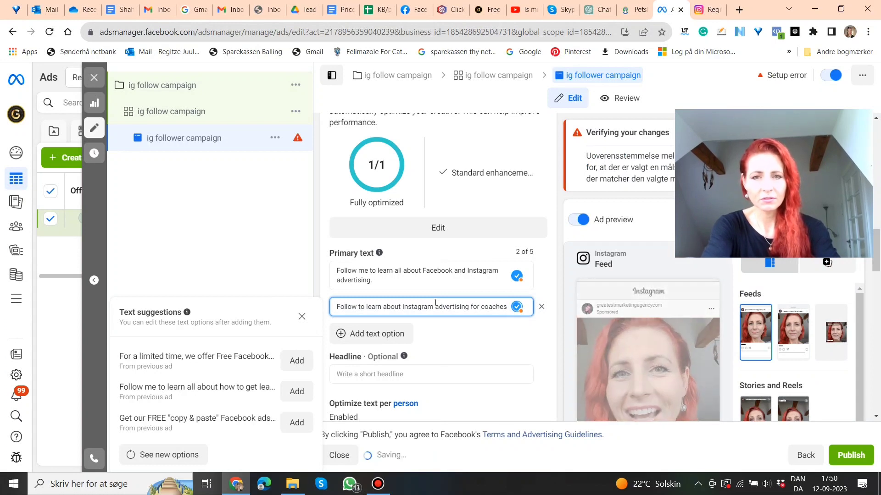
pyautogui.write('and con')
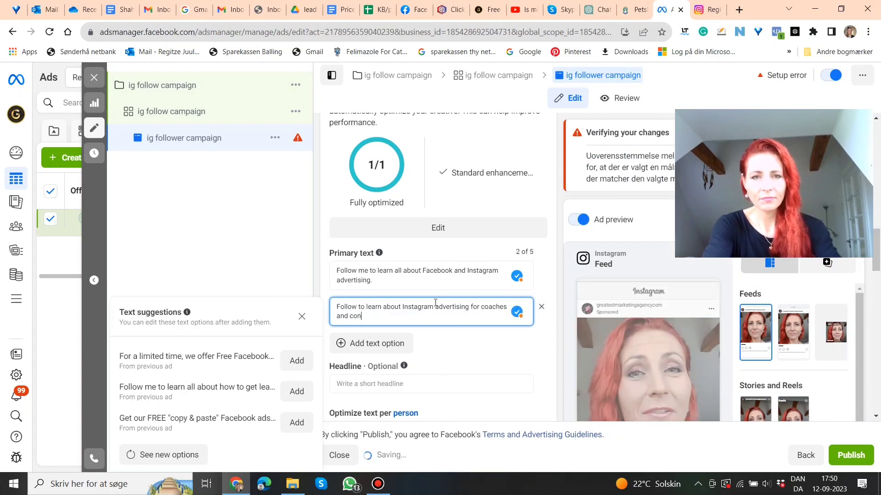
pyautogui.write('sultantgs')
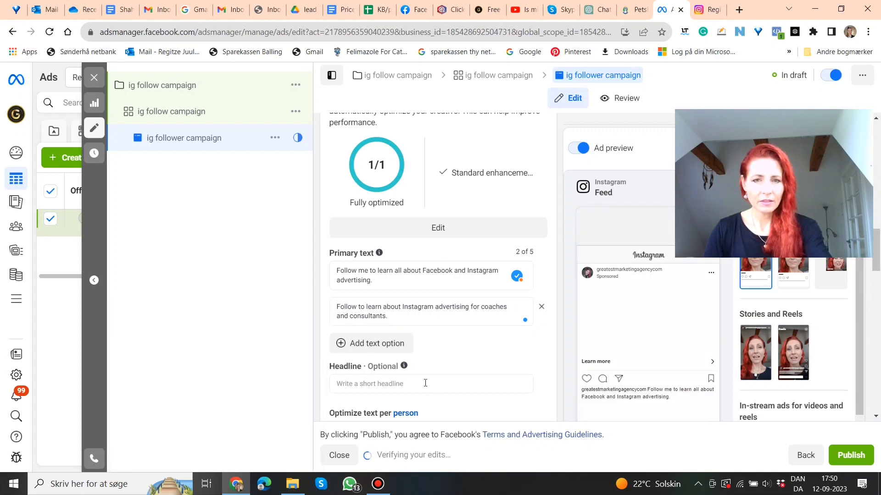
# Enter the first headline 'Follow to learn about IG ads.'.
pyautogui.scroll(-3)
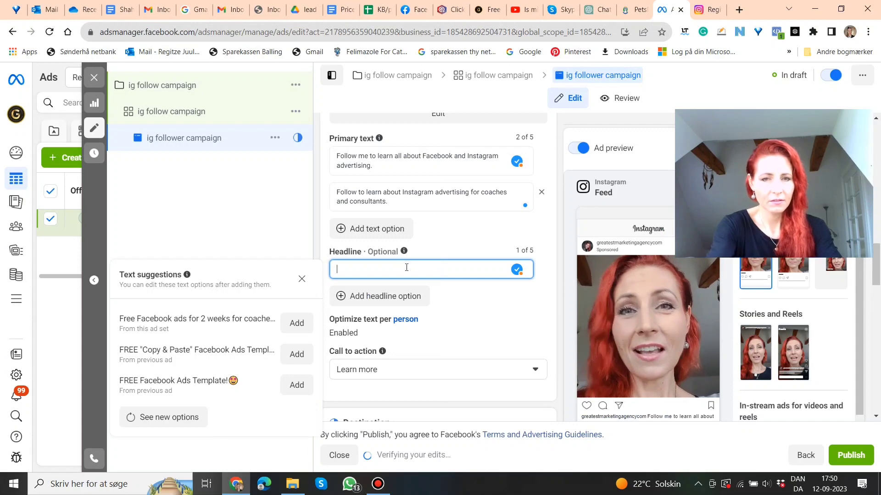
pyautogui.write('Follow to learn about')
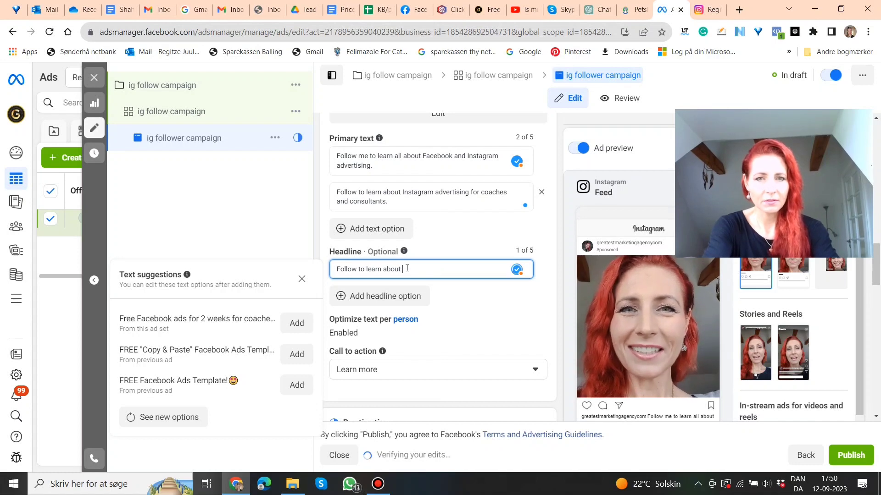
pyautogui.write('IG ads.')
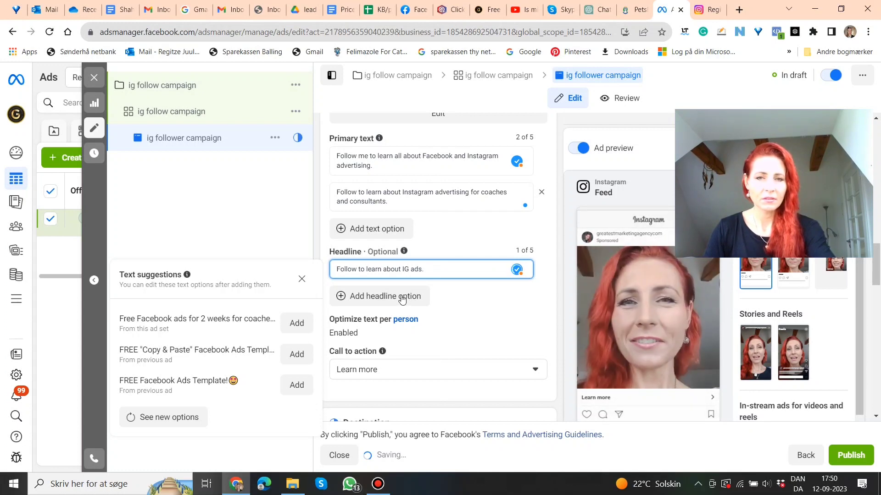
# Add a second headline 'Follow to learn about FB & IG ads.'.
pyautogui.click(379, 296)
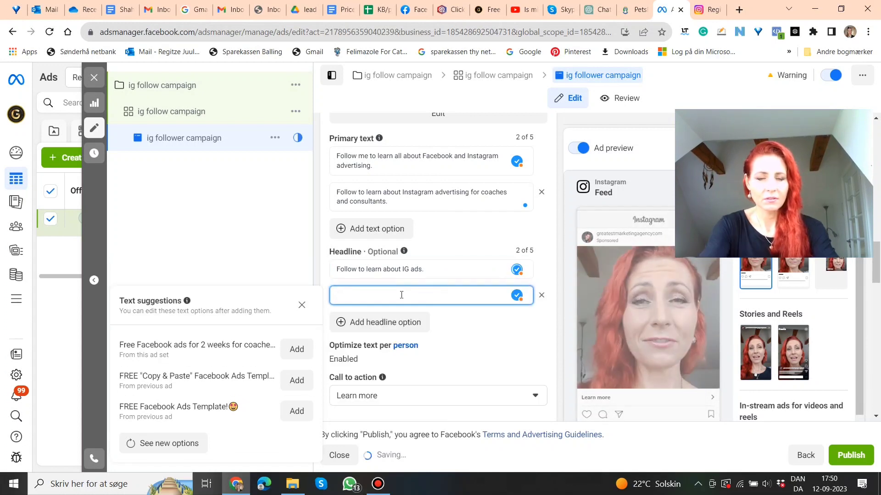
pyautogui.write('Follwo')
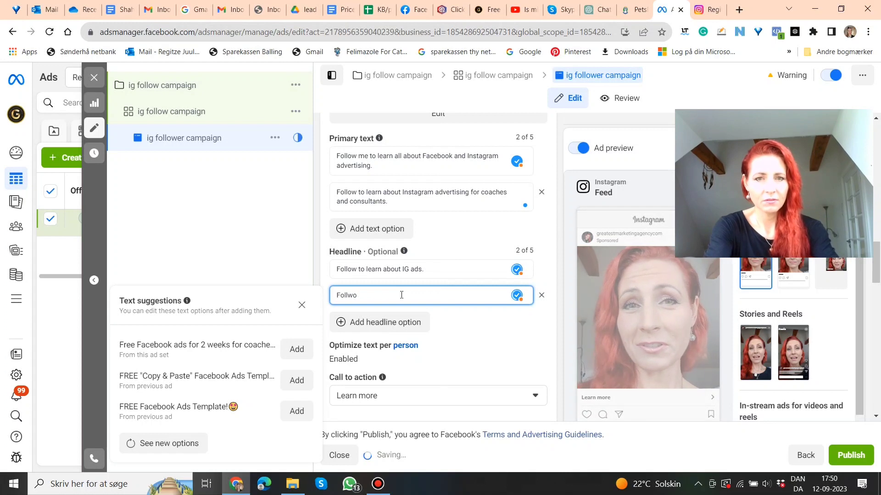
pyautogui.write('Follow to learn about')
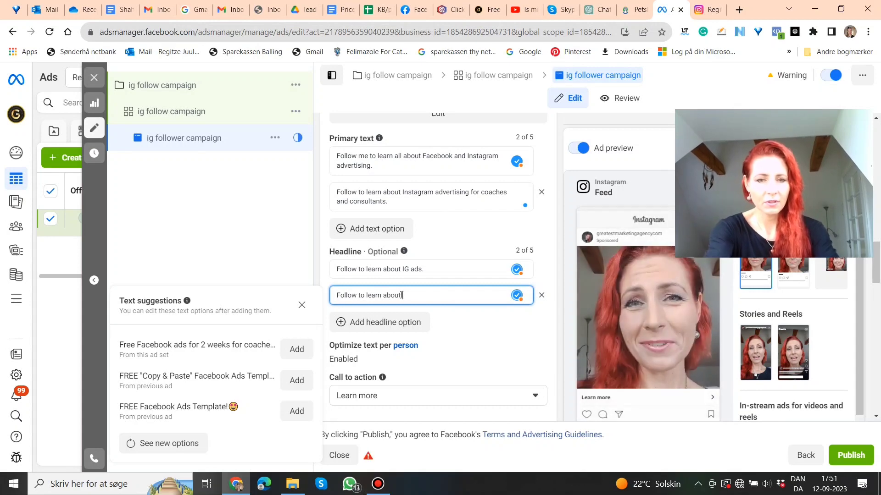
pyautogui.write('FB & IG ads.')
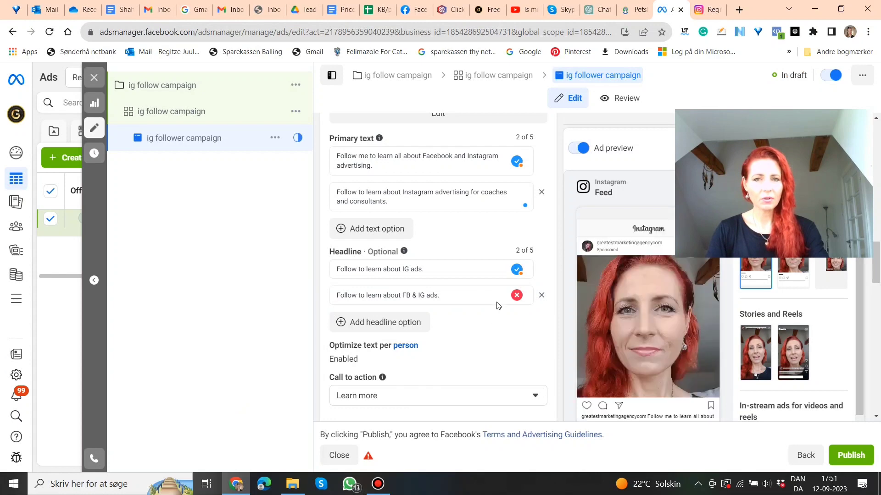
# Finish the headlines, go to the Website URL destination field and switch to the Instagram profile page.
pyautogui.click(516, 295)
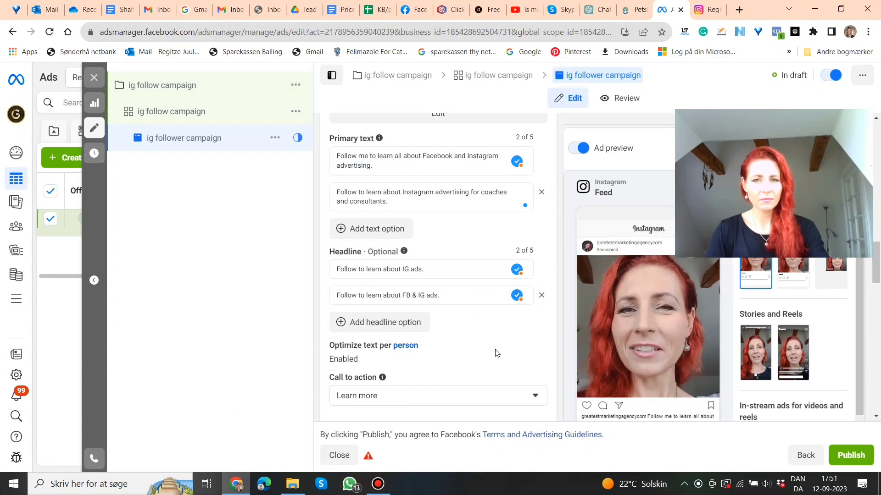
pyautogui.scroll(-3)
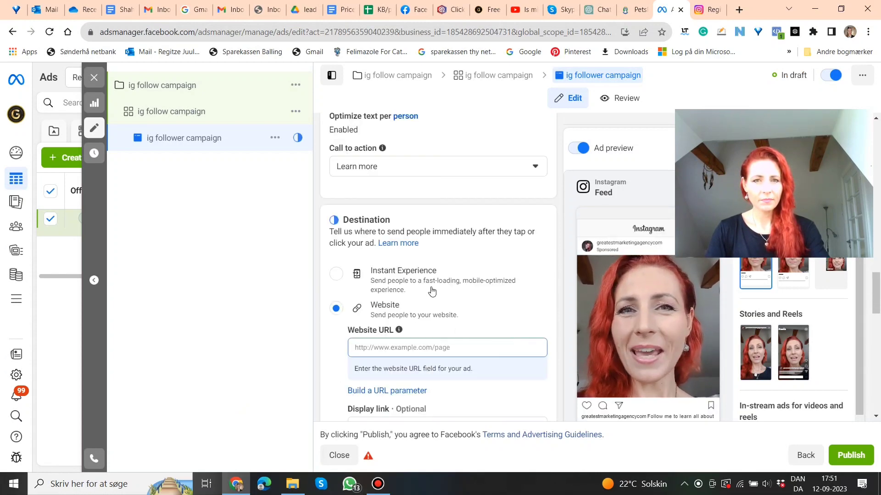
pyautogui.scroll(-3)
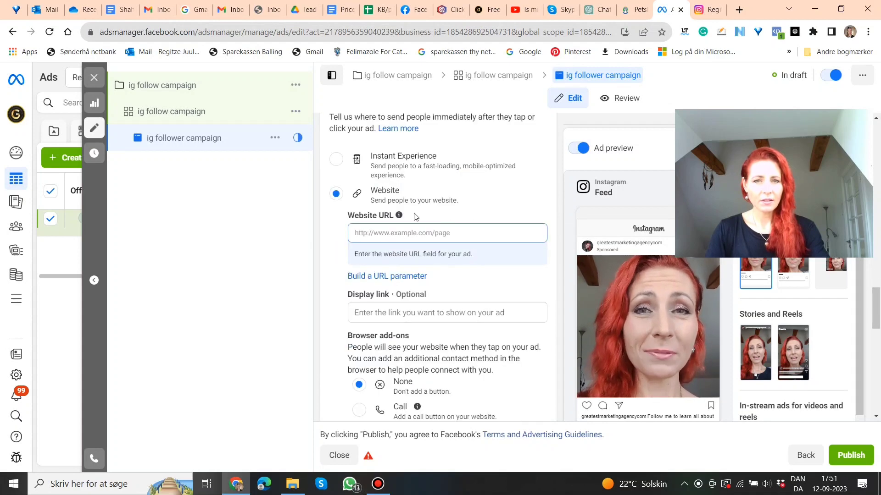
pyautogui.click(447, 232)
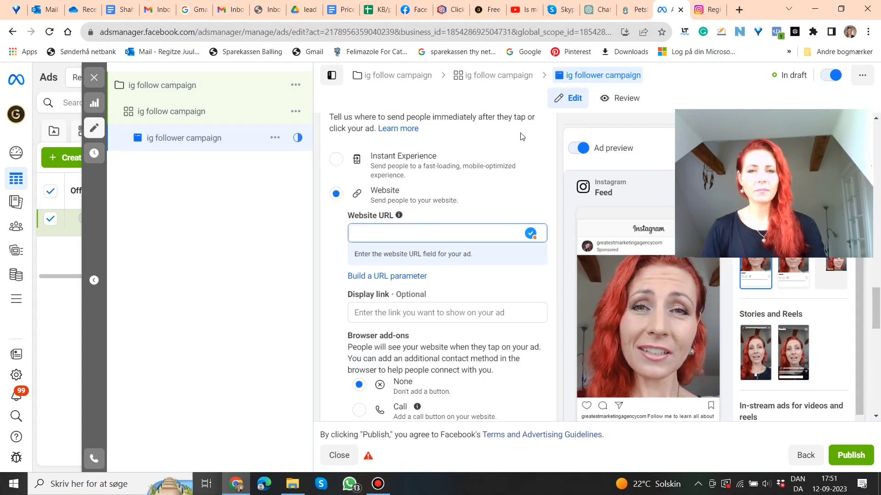
pyautogui.click(699, 9)
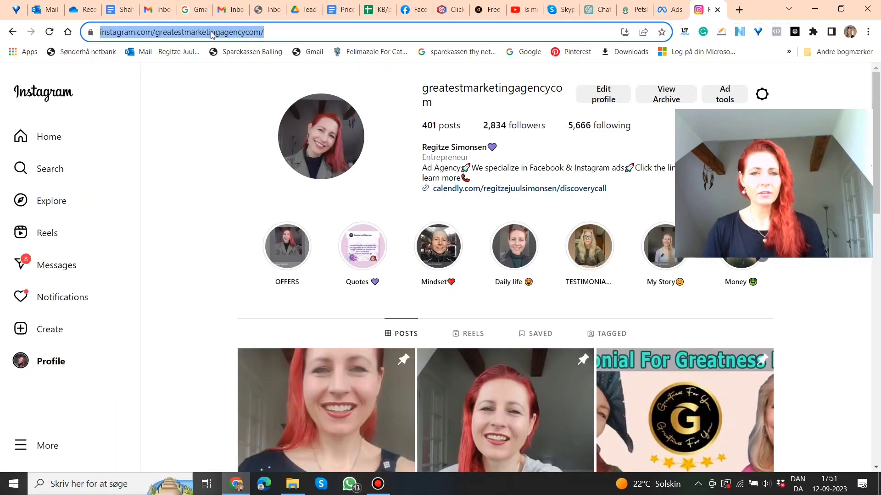
# Copy the Instagram profile address from the browser address bar for the ad's website URL.
pyautogui.rightClick(183, 32)
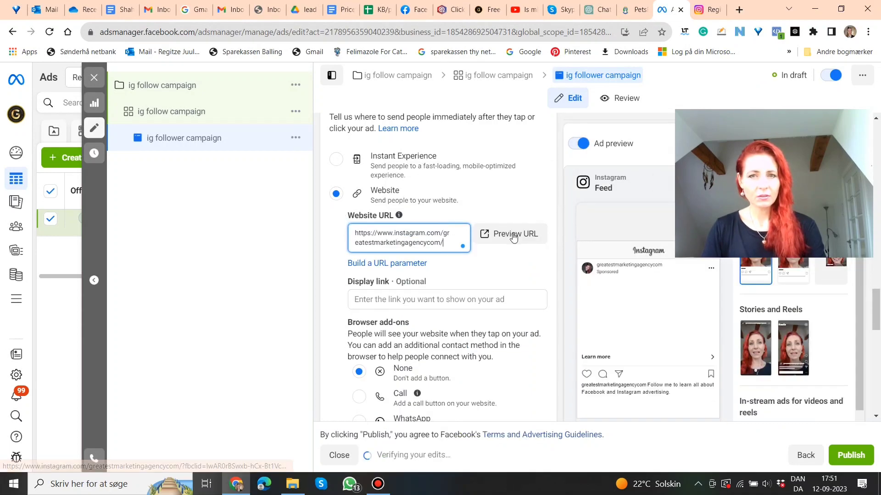
pyautogui.click(515, 234)
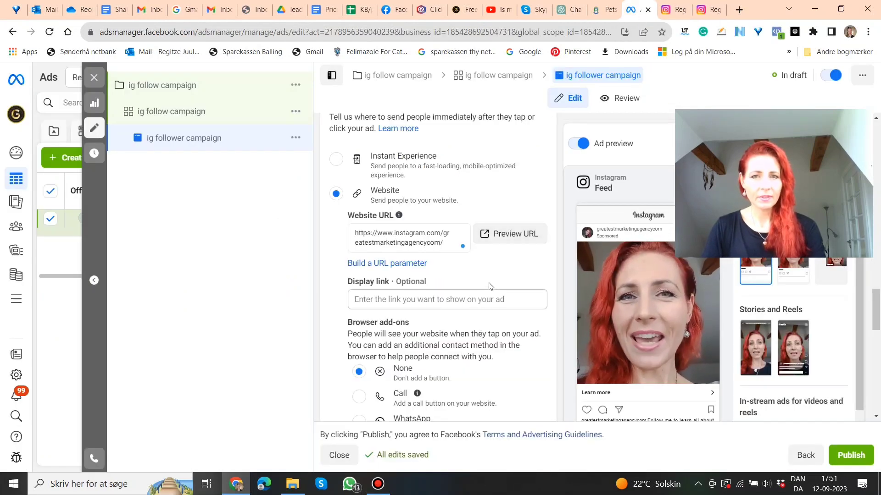
pyautogui.scroll(-3)
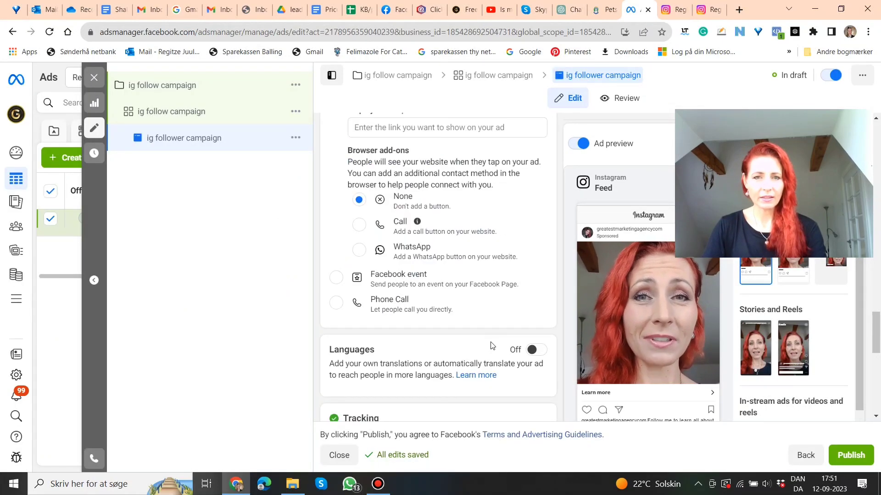
pyautogui.scroll(-3)
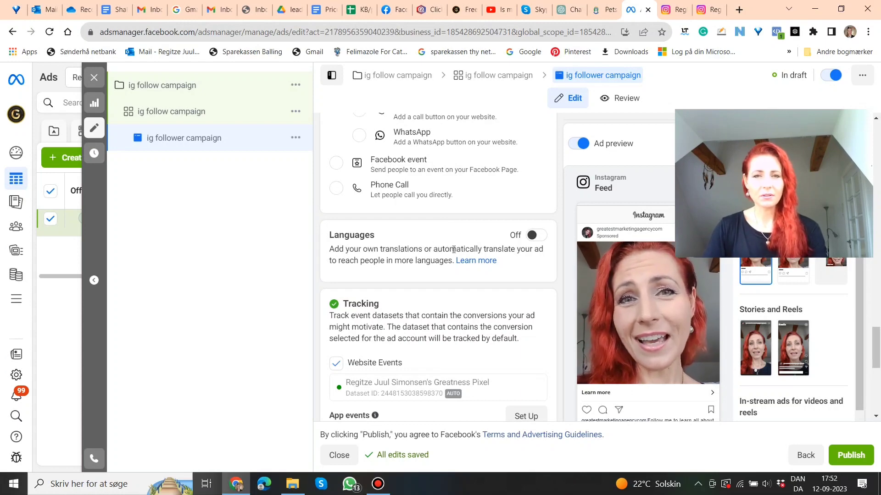
pyautogui.scroll(-3)
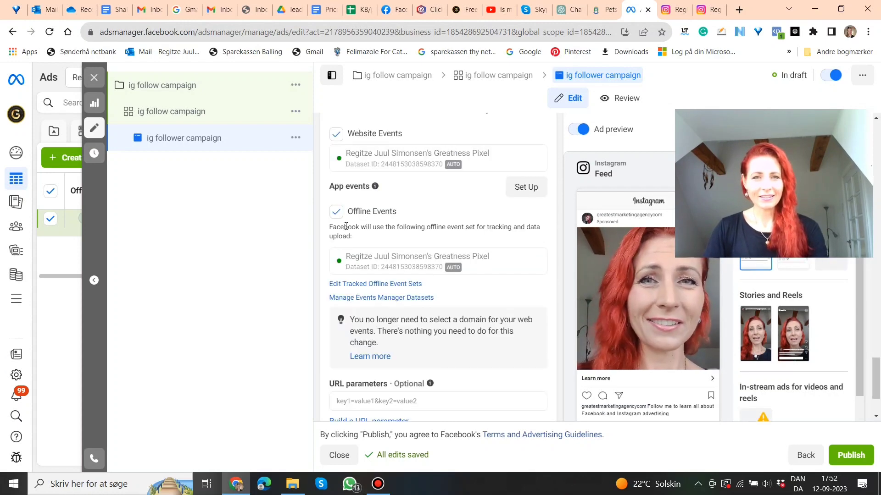
pyautogui.scroll(-3)
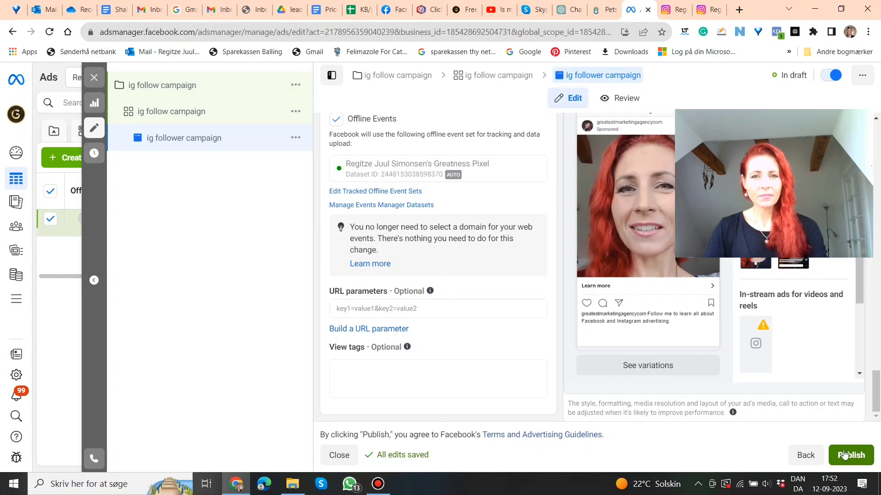
# Publish the 'ig follower campaign' ad so it begins processing.
pyautogui.click(849, 455)
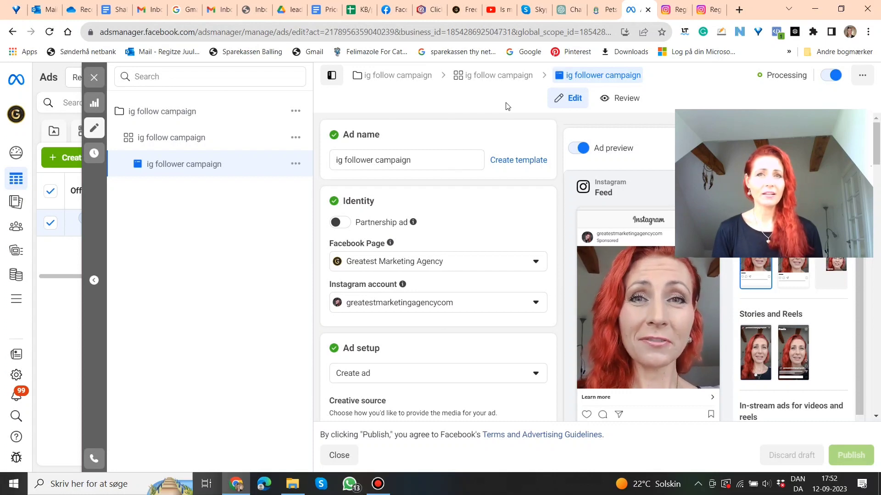
pyautogui.moveTo(510, 104)
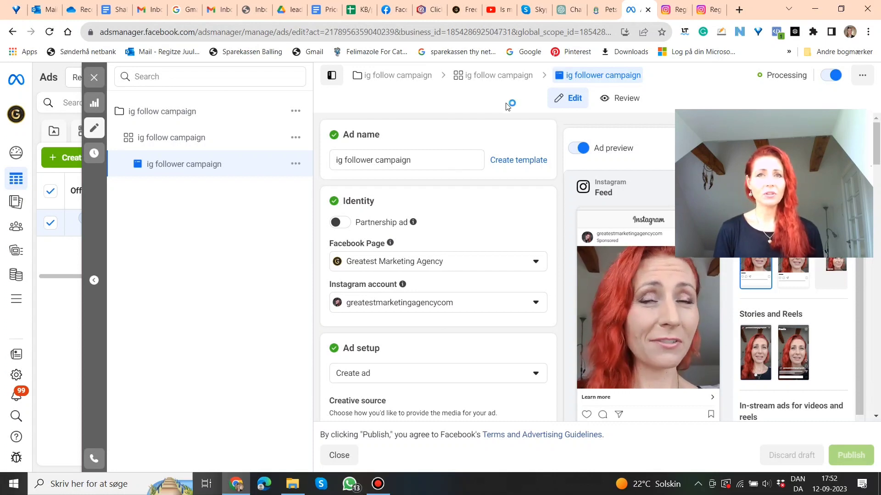